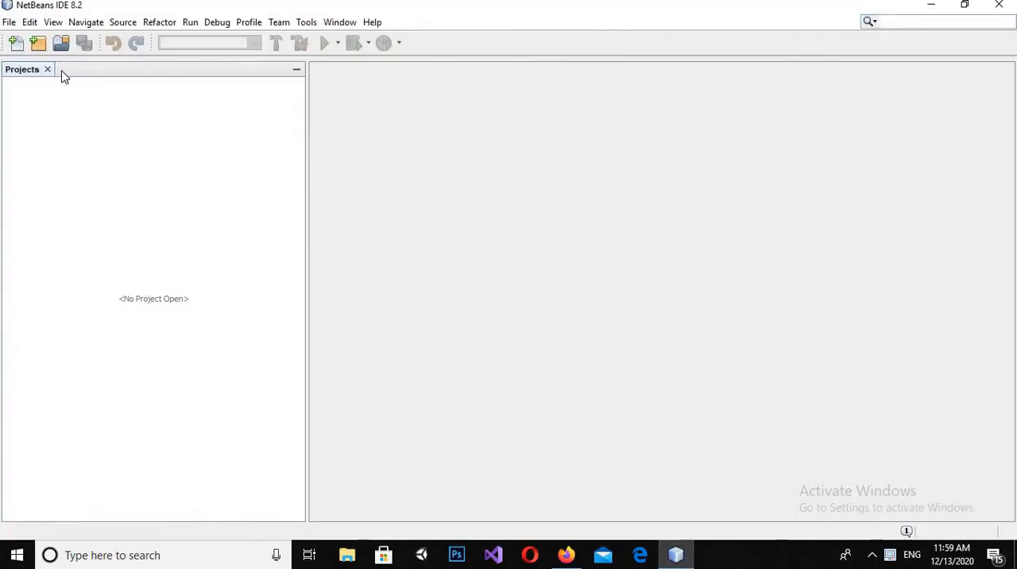
# Step: Create a Java Application project named JTextField with no main class
pyautogui.click(9, 22)
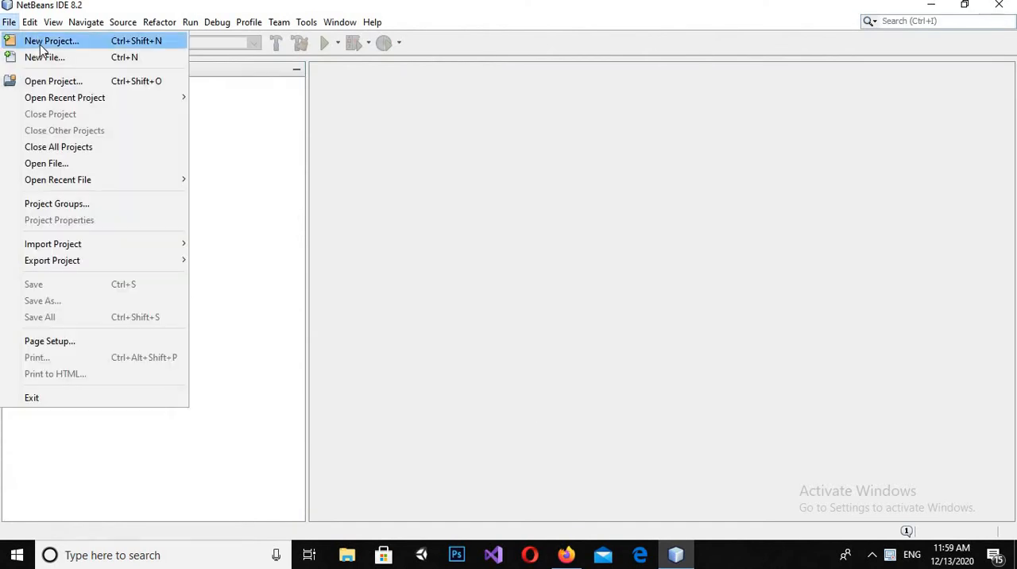
pyautogui.click(51, 40)
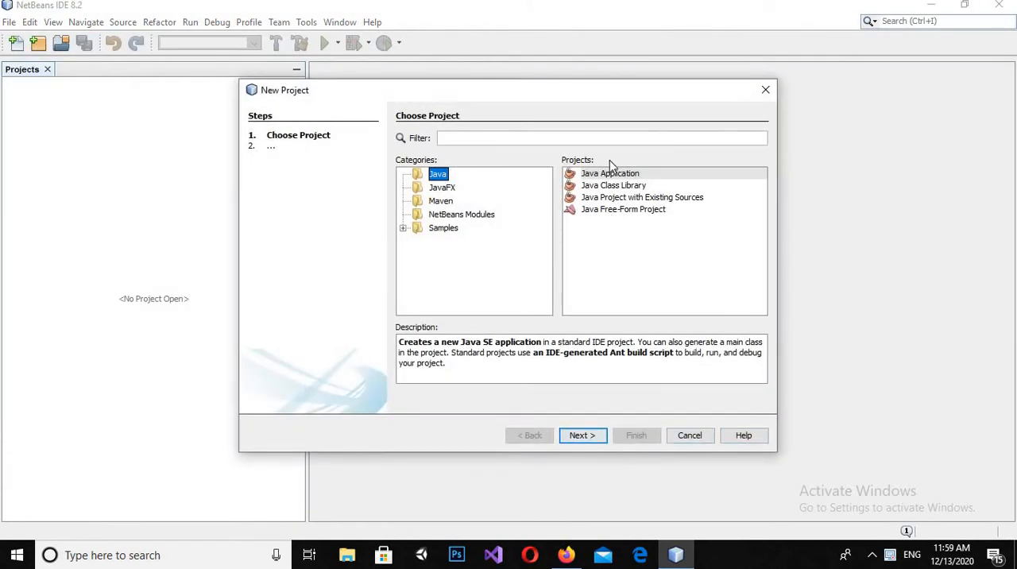
pyautogui.click(610, 173)
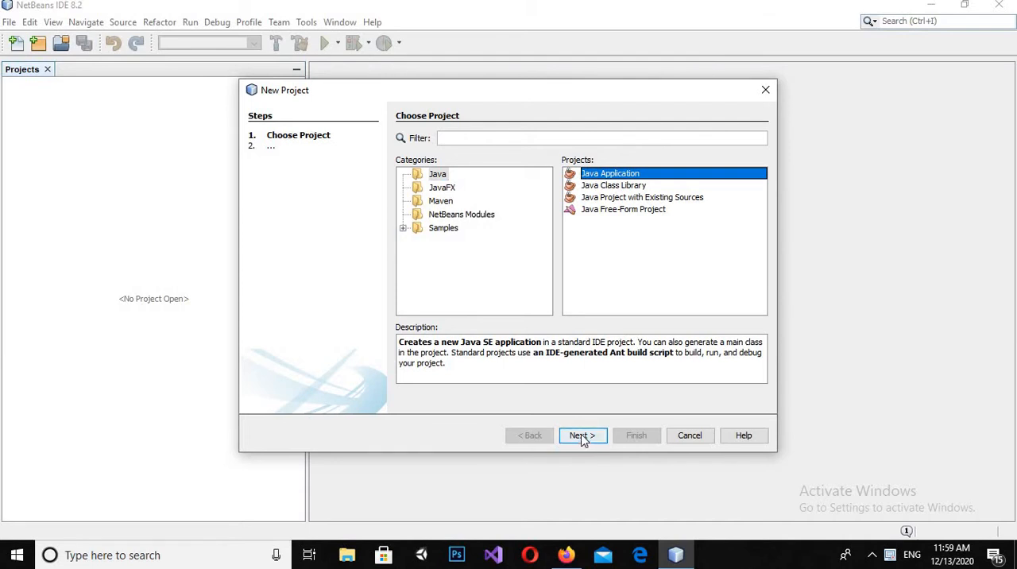
pyautogui.click(582, 435)
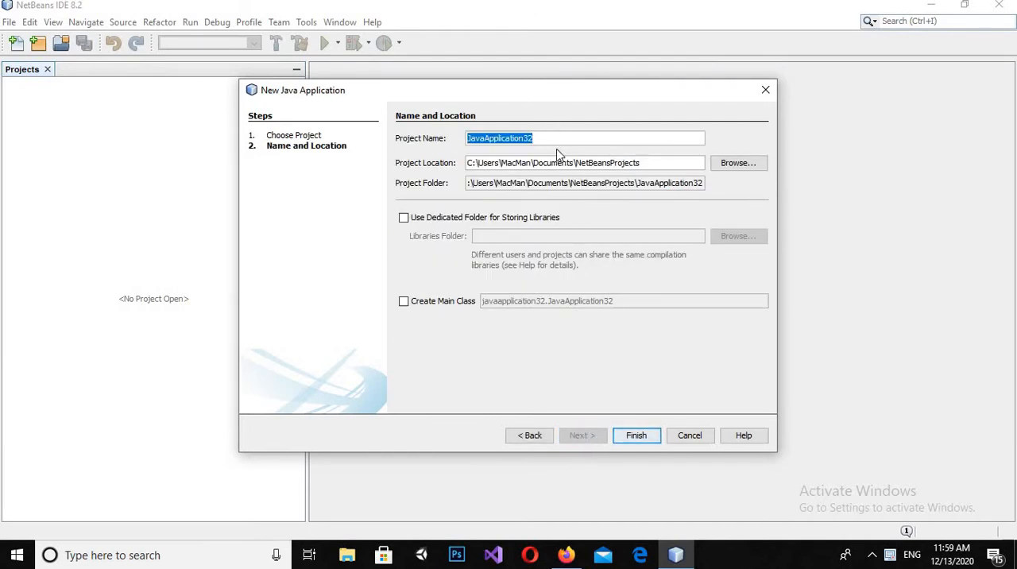
pyautogui.press('Delete')
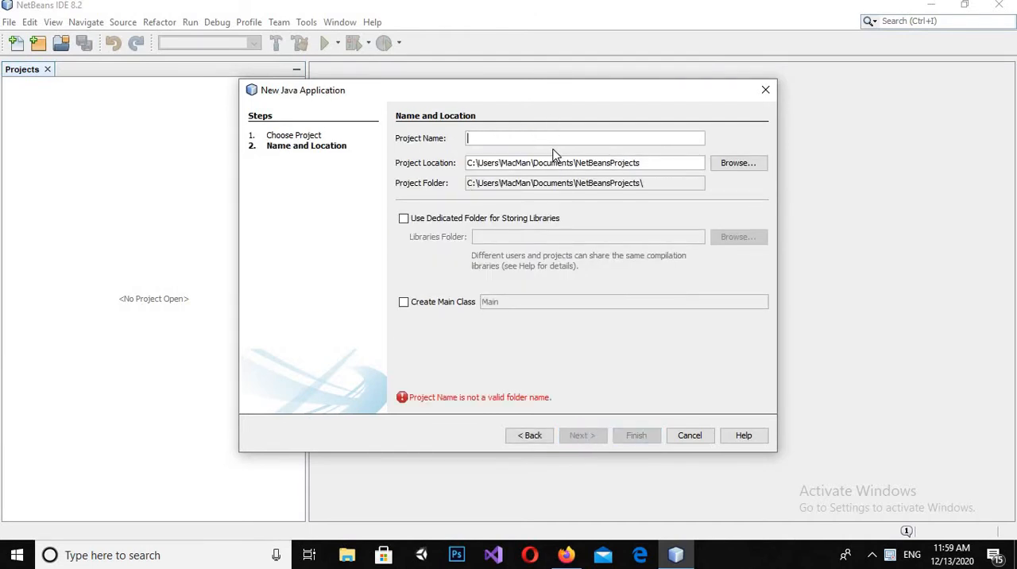
pyautogui.write('J')
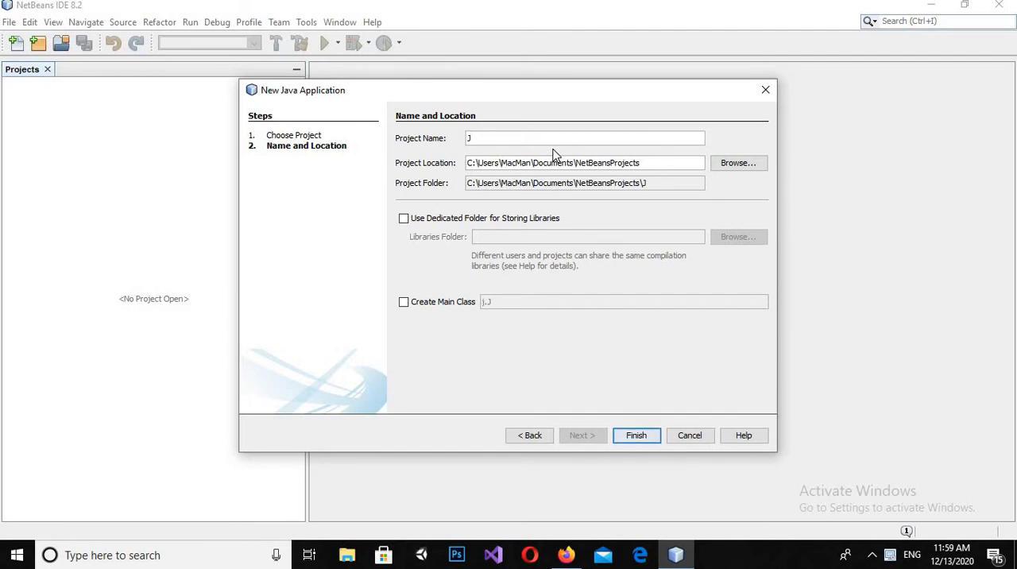
pyautogui.write('Text')
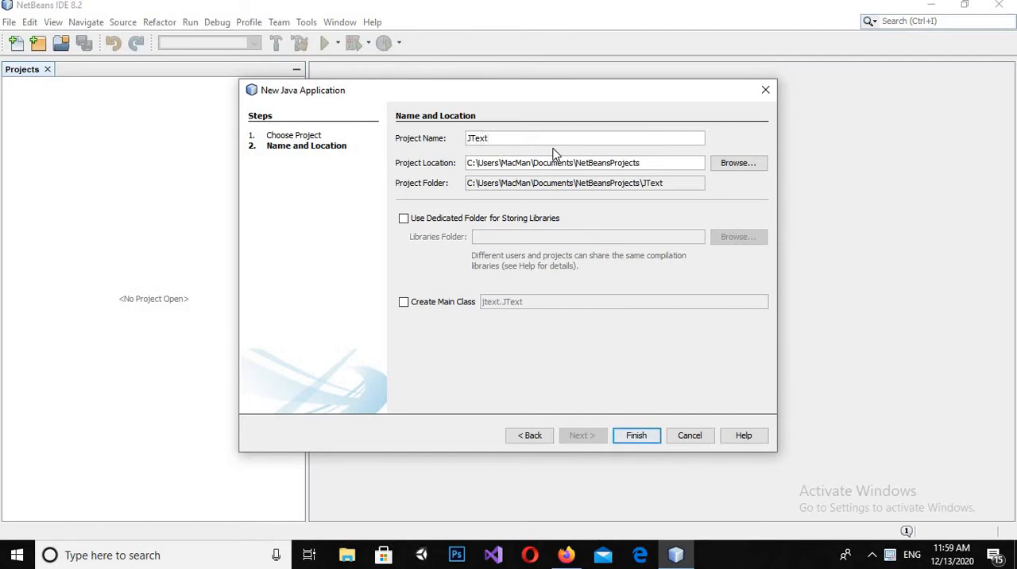
pyautogui.write('Field')
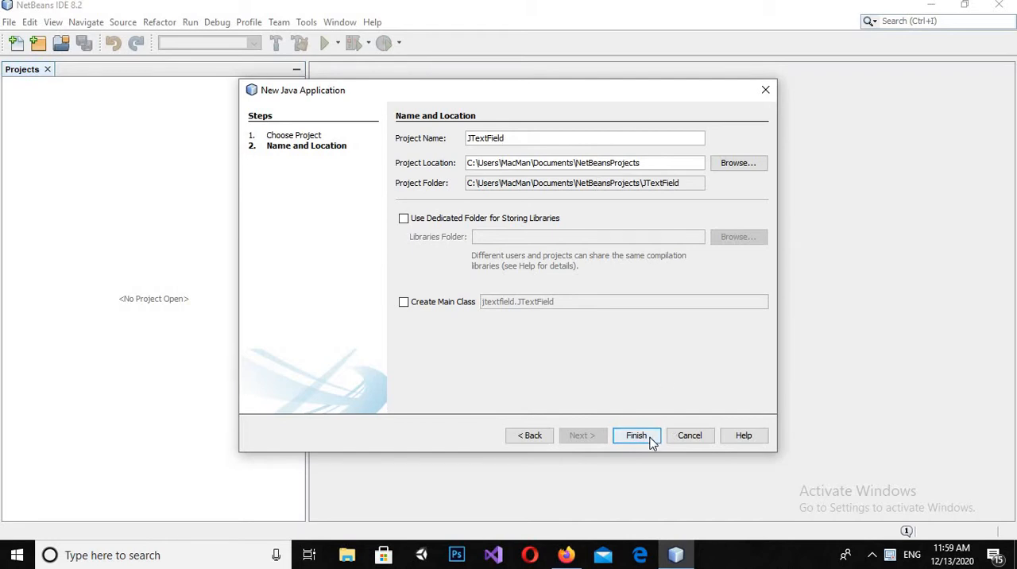
pyautogui.click(635, 435)
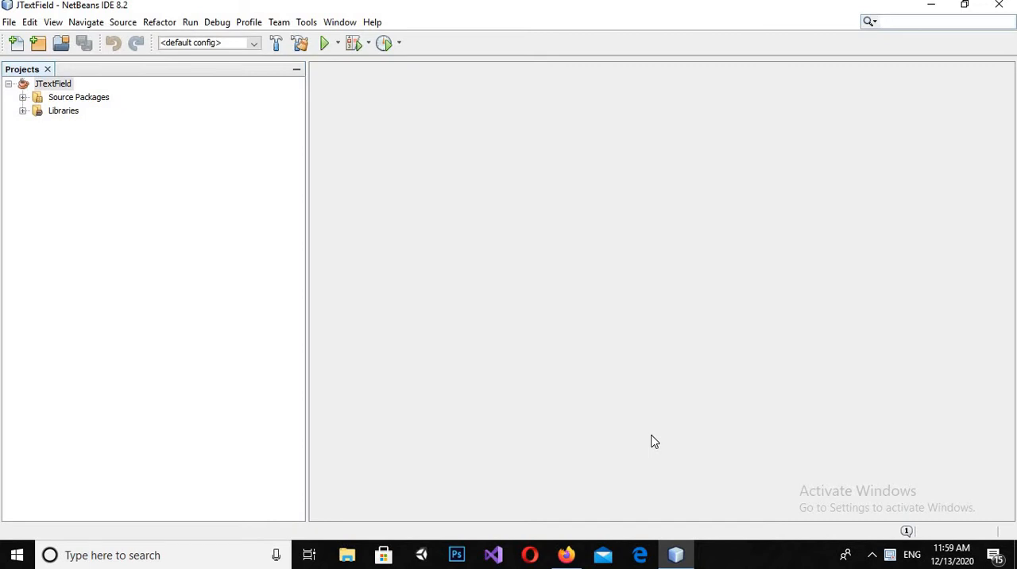
pyautogui.moveTo(22, 97)
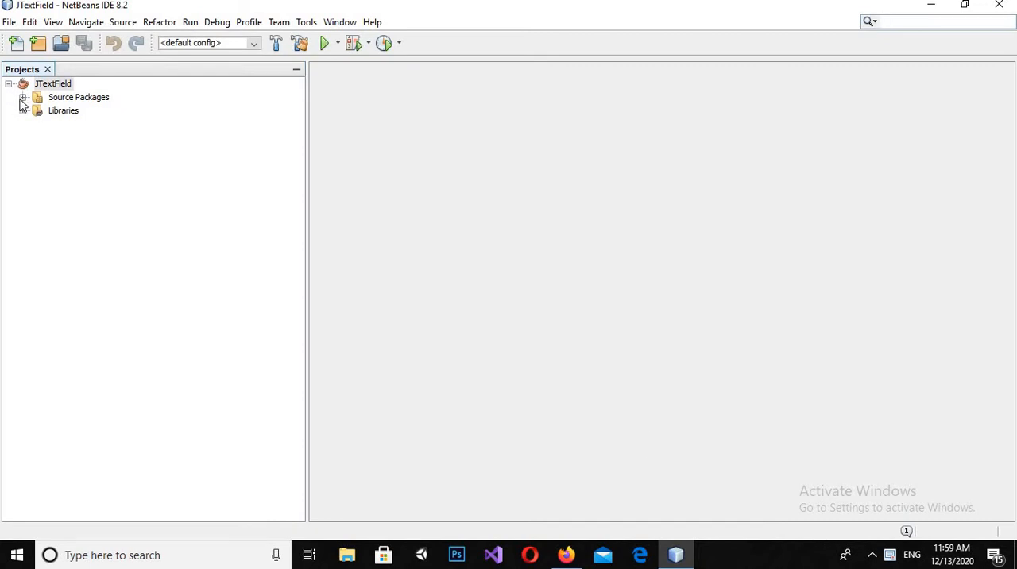
# Step: Add a JFrame form named JTextFieldButtonDemo to the <default package>
pyautogui.click(23, 97)
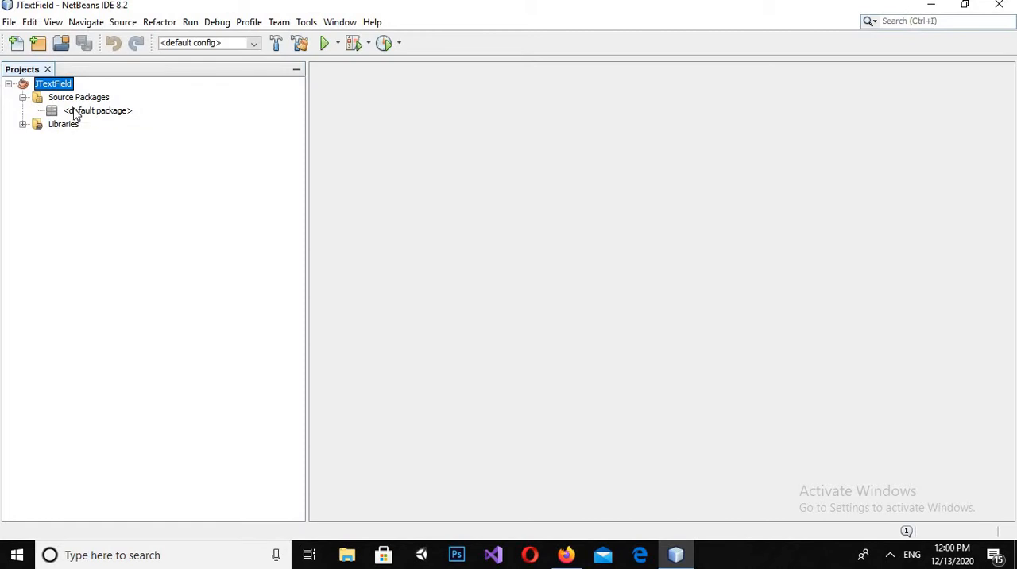
pyautogui.rightClick(97, 111)
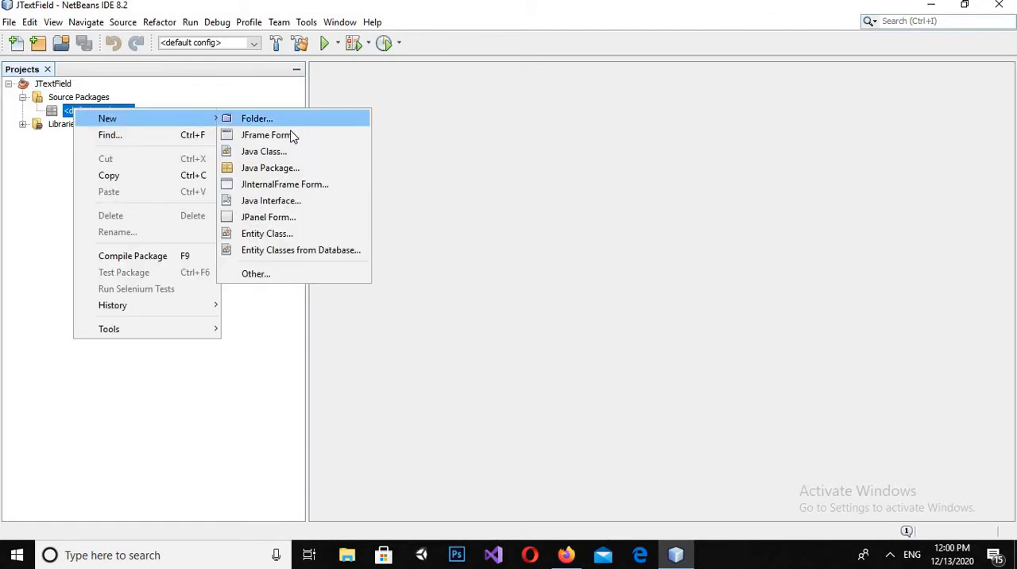
pyautogui.moveTo(290, 134)
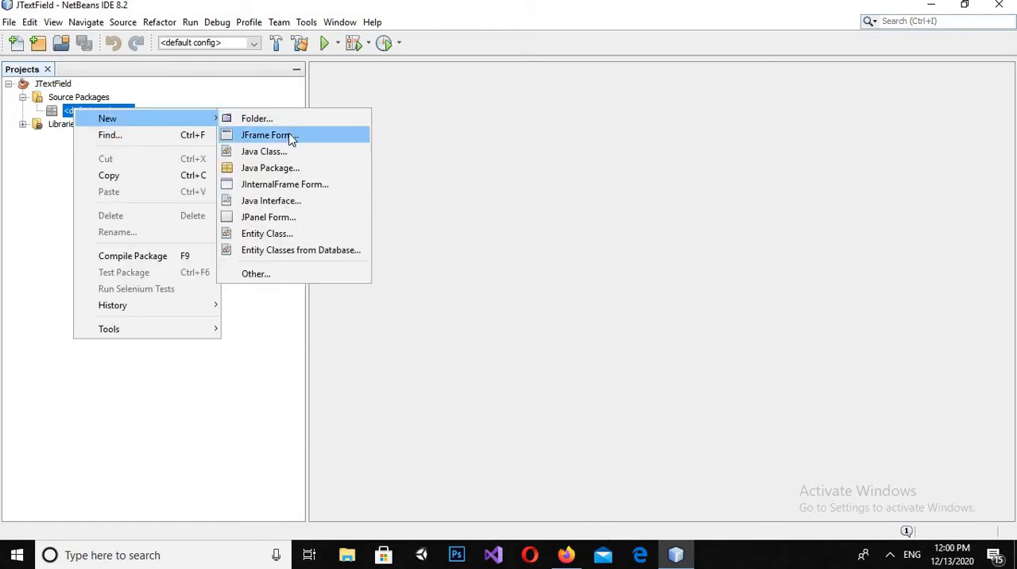
pyautogui.click(267, 134)
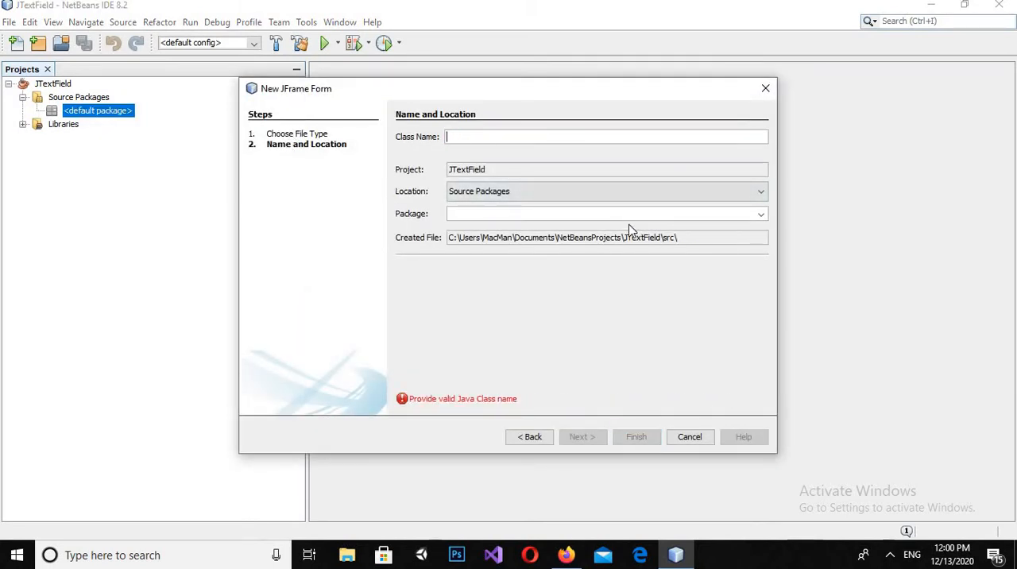
pyautogui.write('JTextFiel')
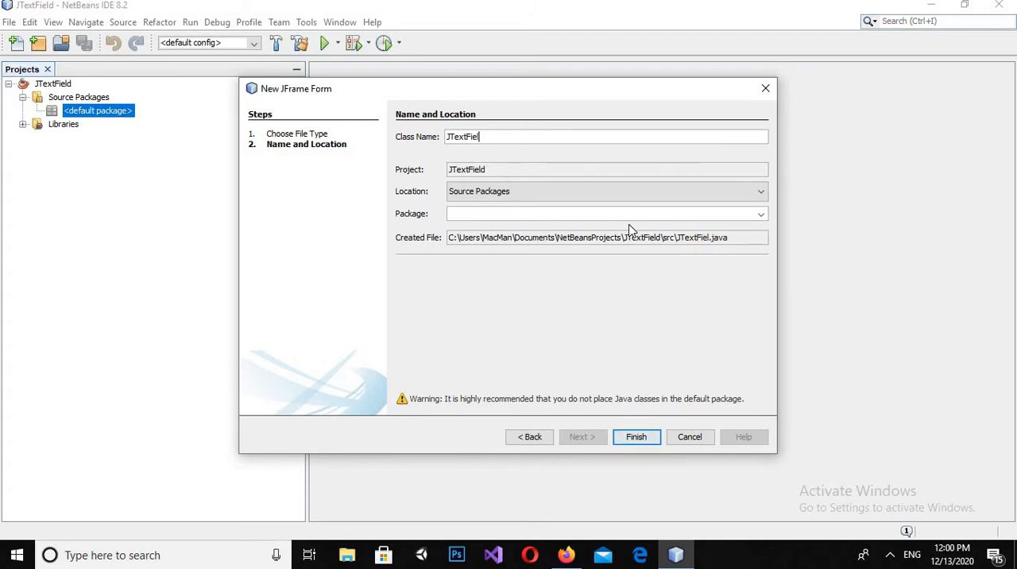
pyautogui.write('d')
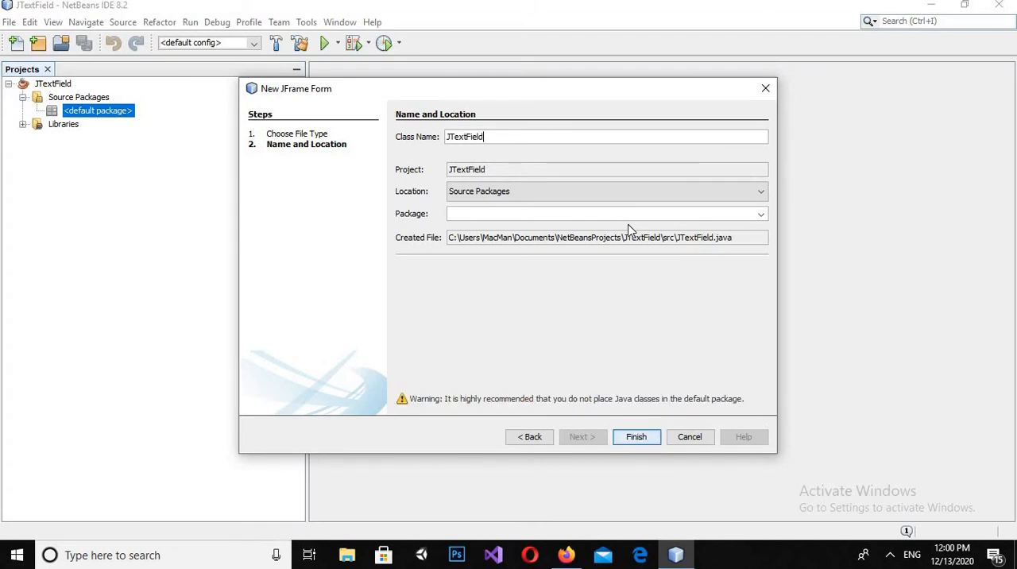
pyautogui.write('But')
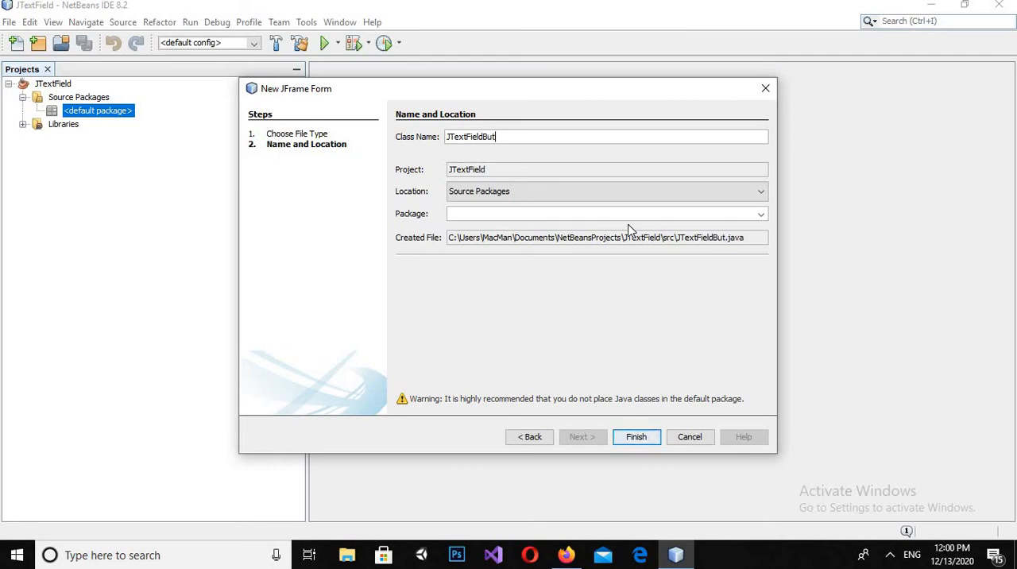
pyautogui.write('tonDemo')
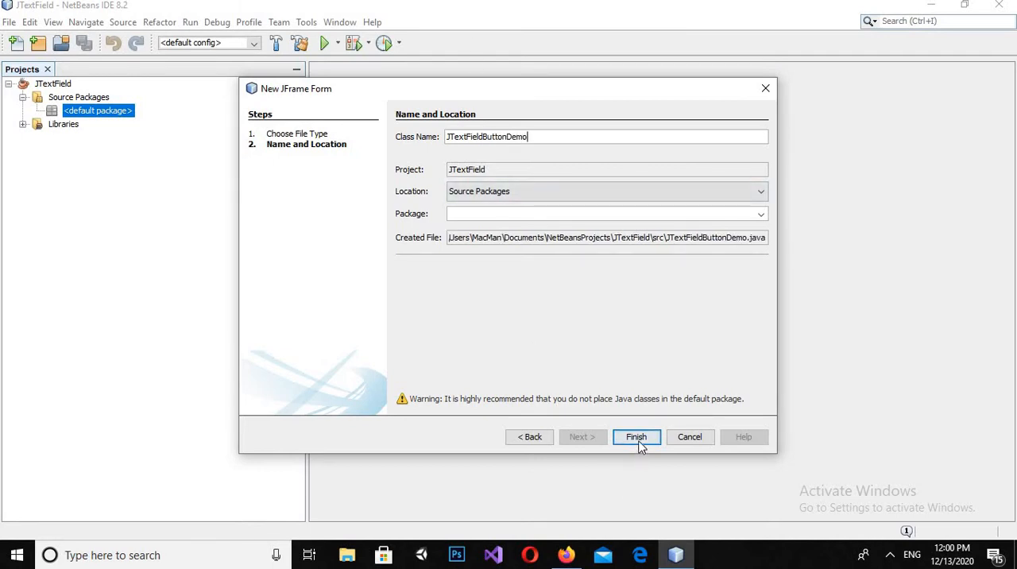
pyautogui.click(635, 436)
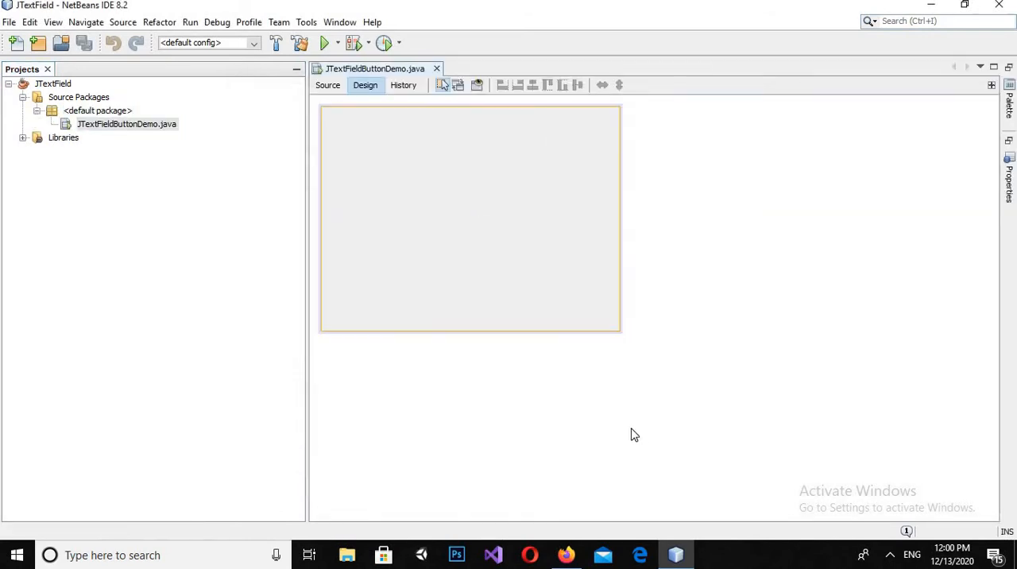
pyautogui.moveTo(608, 229)
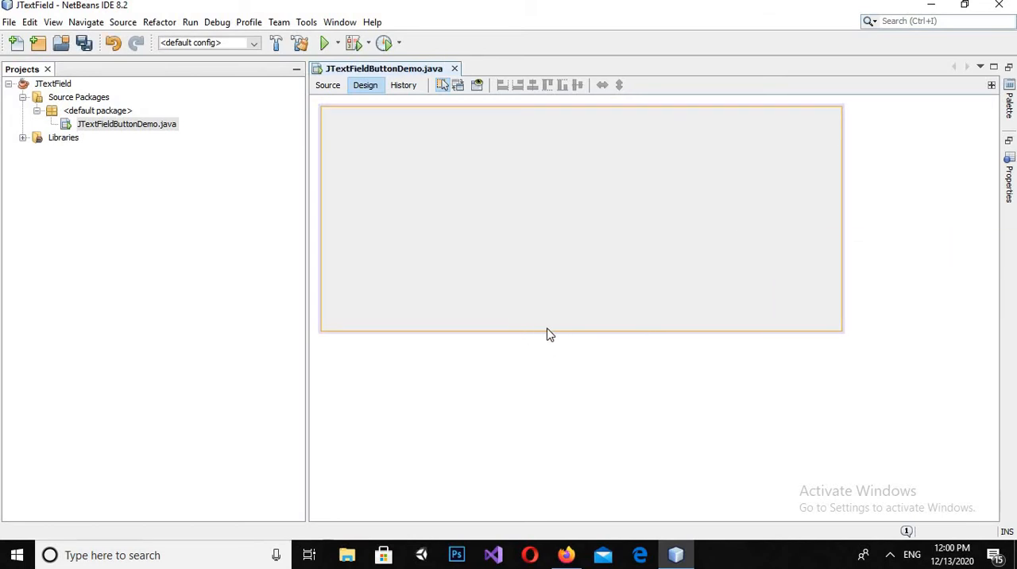
# Step: Widen the form, make jTextField1 taller, and move it toward the top
pyautogui.moveTo(550, 332); pyautogui.dragTo(599, 420)
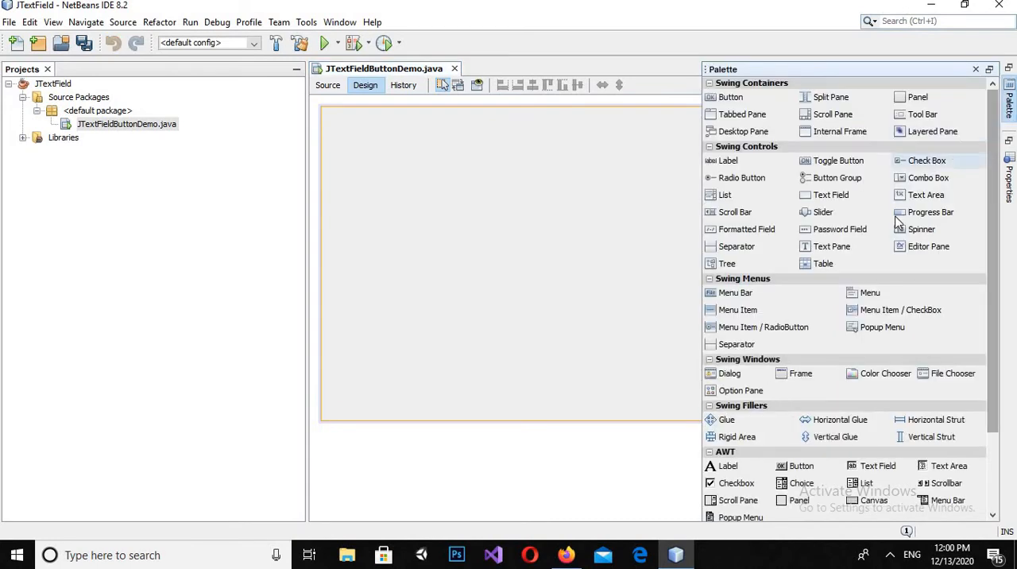
pyautogui.moveTo(830, 195)
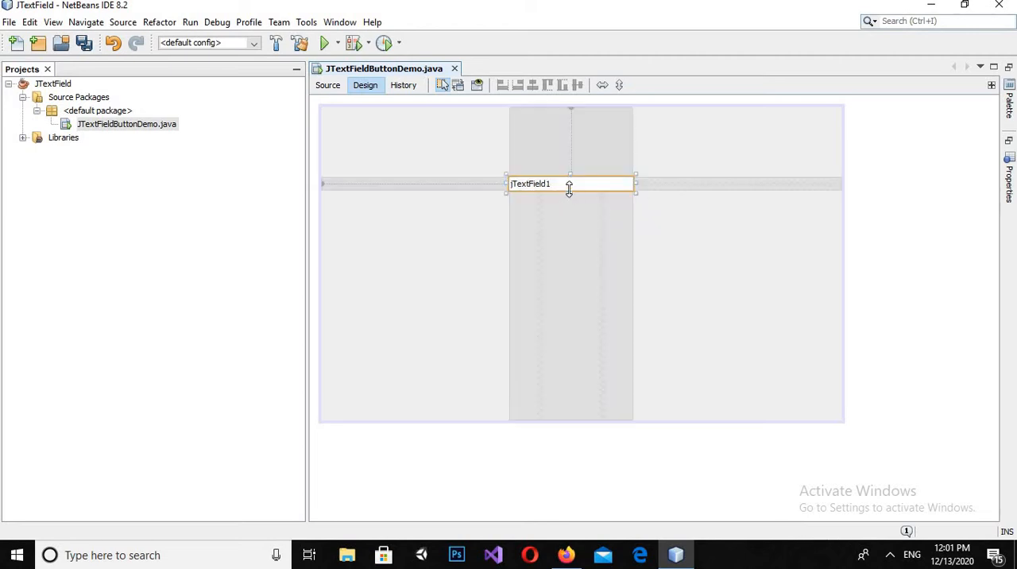
pyautogui.moveTo(570, 188); pyautogui.dragTo(574, 205)
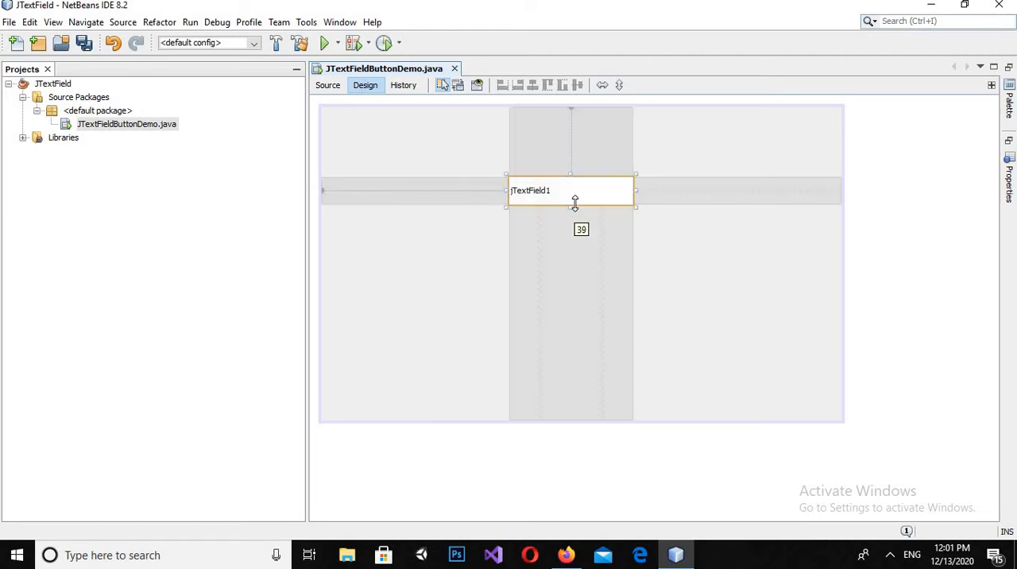
pyautogui.moveTo(571, 190); pyautogui.dragTo(559, 155)
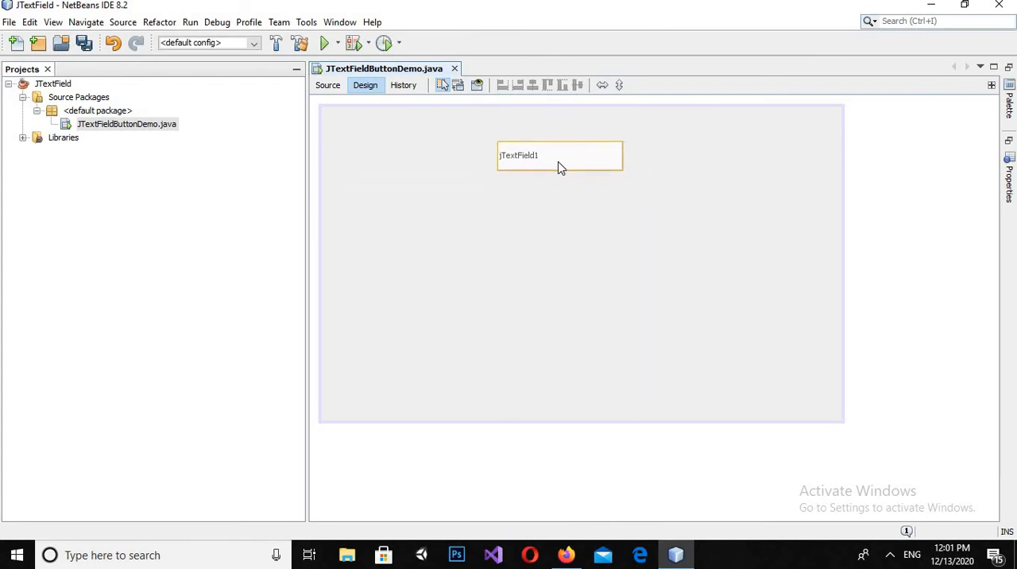
# Step: Clear jTextField1's default text property so the field is blank
pyautogui.click(559, 155)
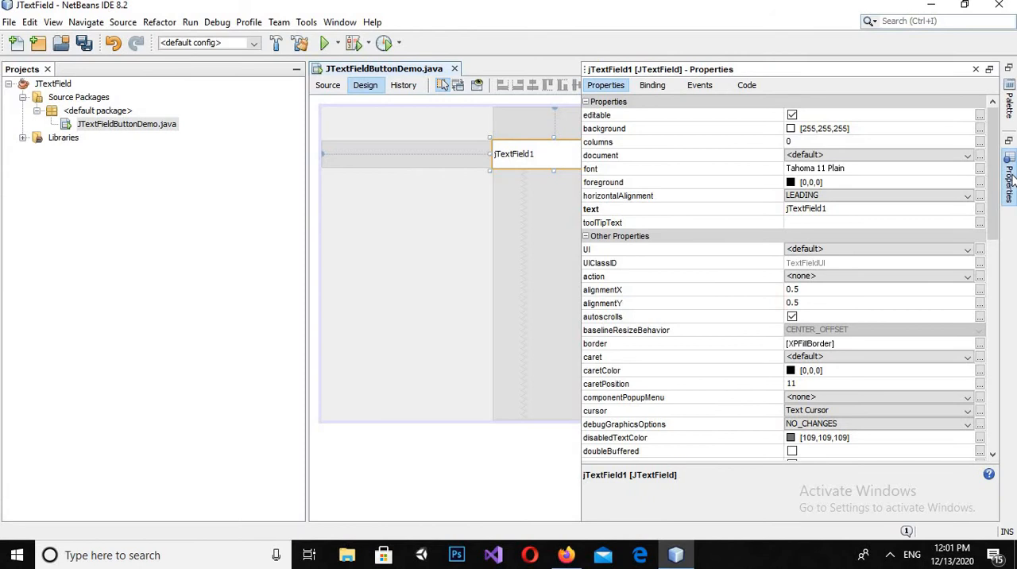
pyautogui.moveTo(907, 240)
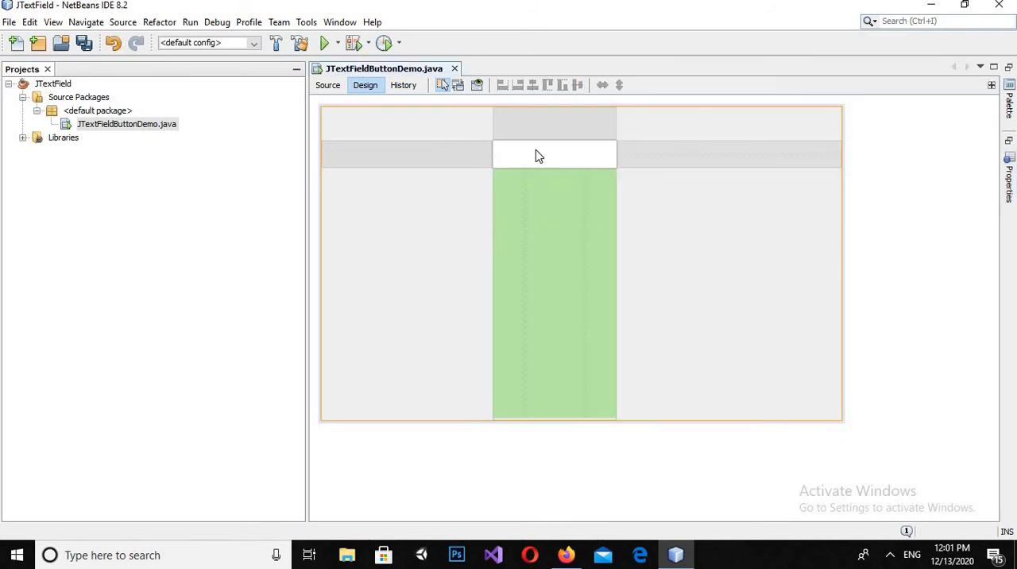
pyautogui.click(554, 155)
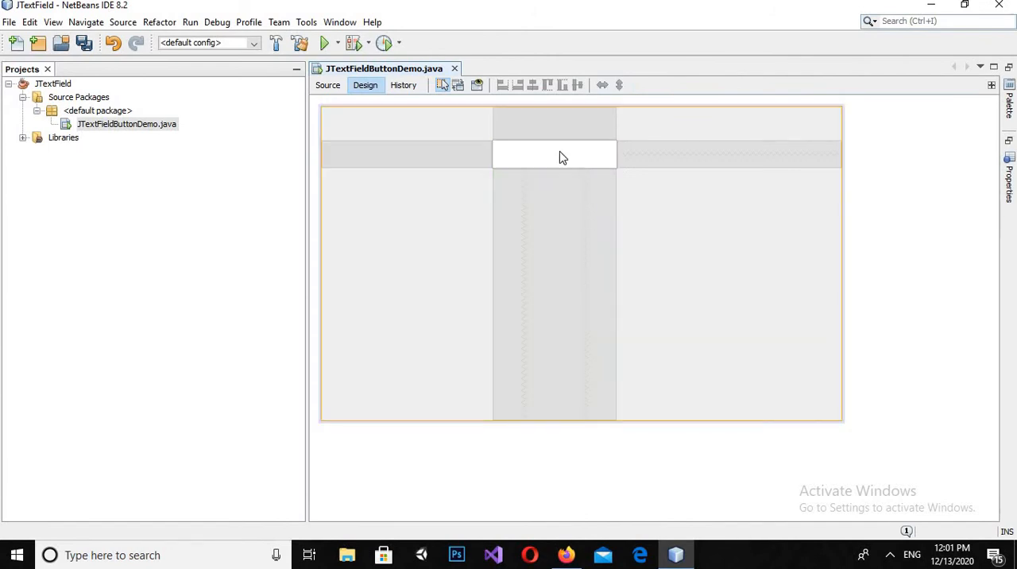
pyautogui.click(553, 154)
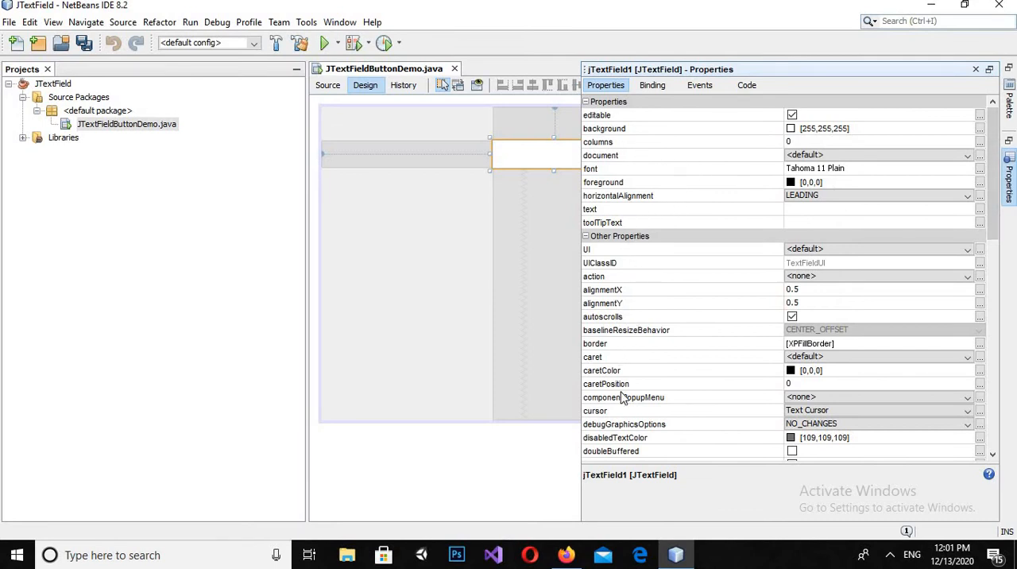
pyautogui.moveTo(624, 397)
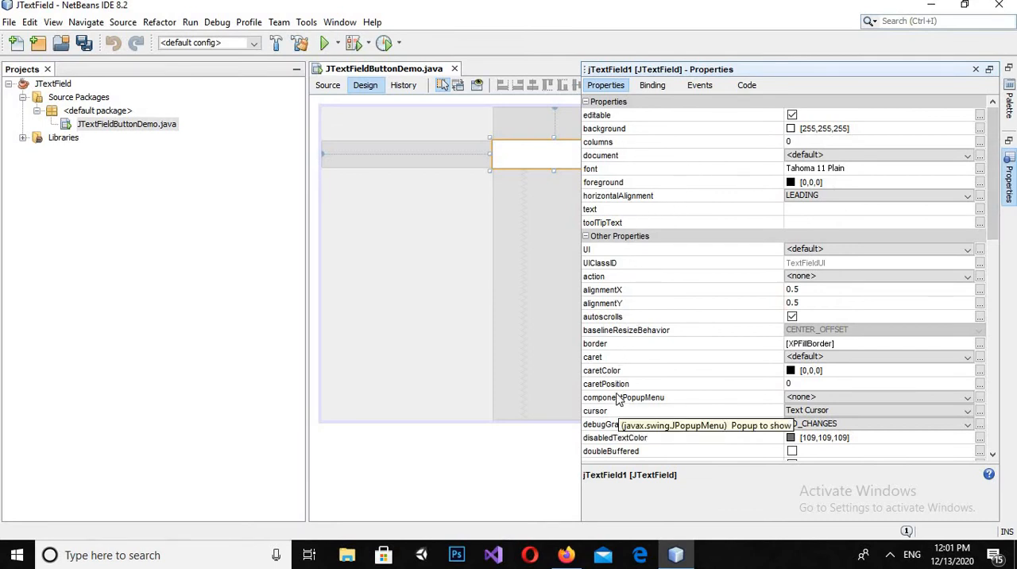
pyautogui.click(975, 70)
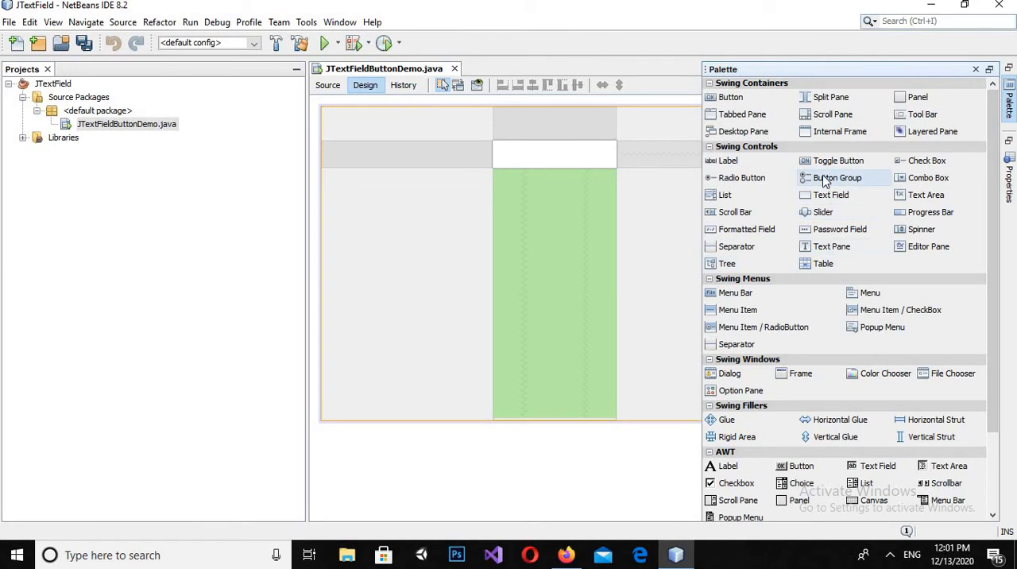
pyautogui.moveTo(731, 108)
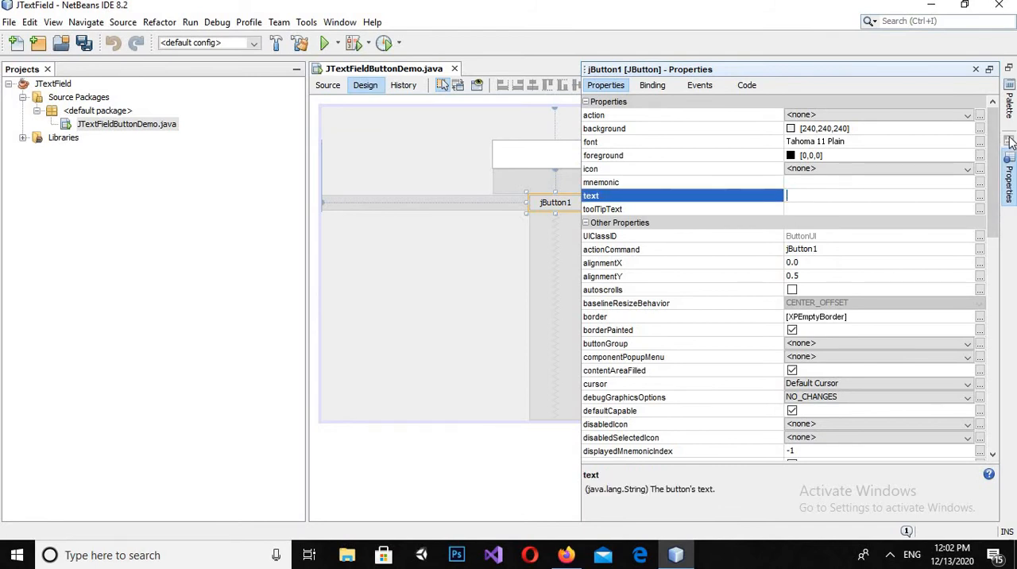
# Step: Begin entering the new button label in jButton1's text property
pyautogui.write('Get Text F')
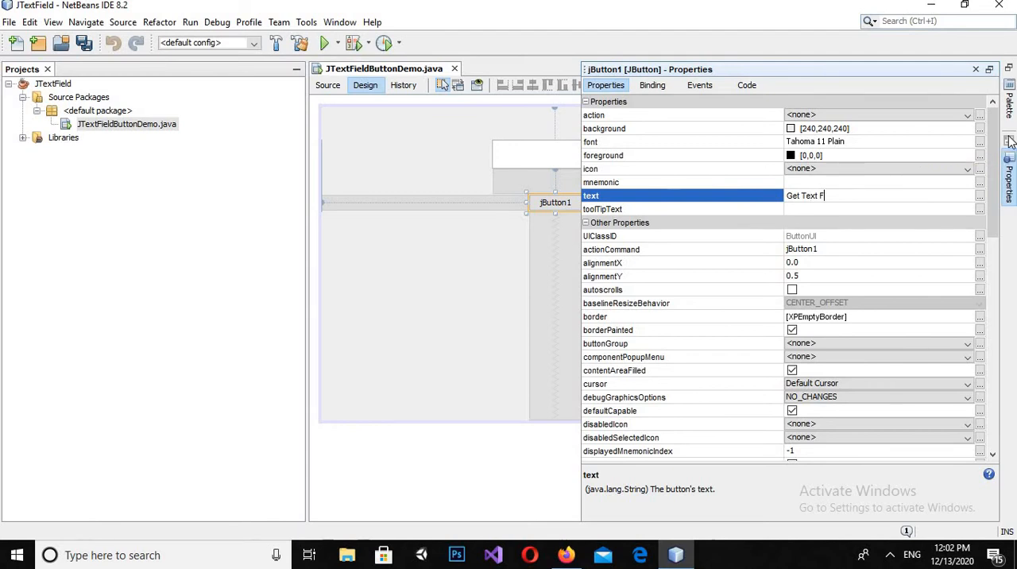
# Step: Finish the button label 'Get Text From TextField' and close the Properties window
pyautogui.write('rom')
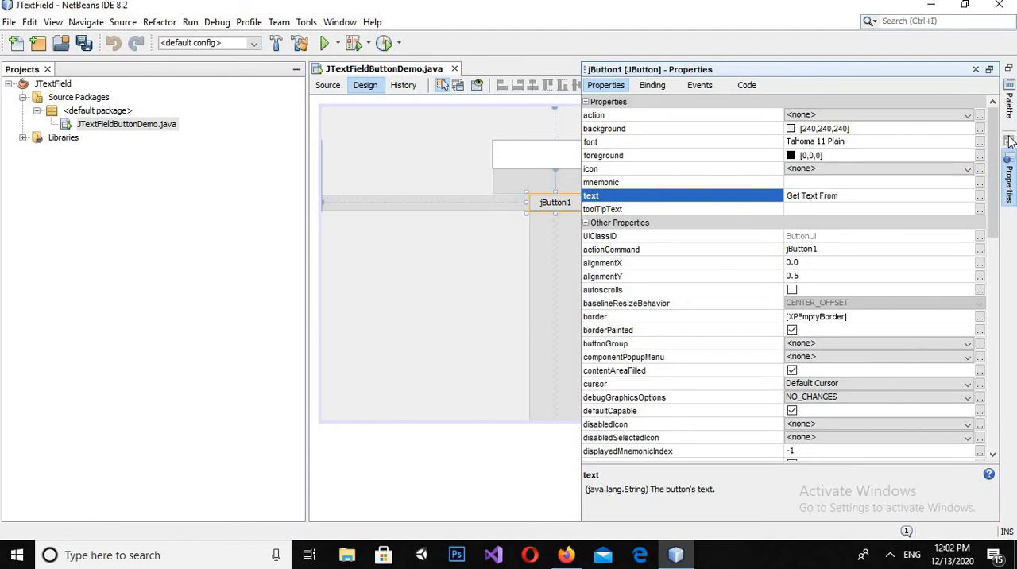
pyautogui.write('TextField')
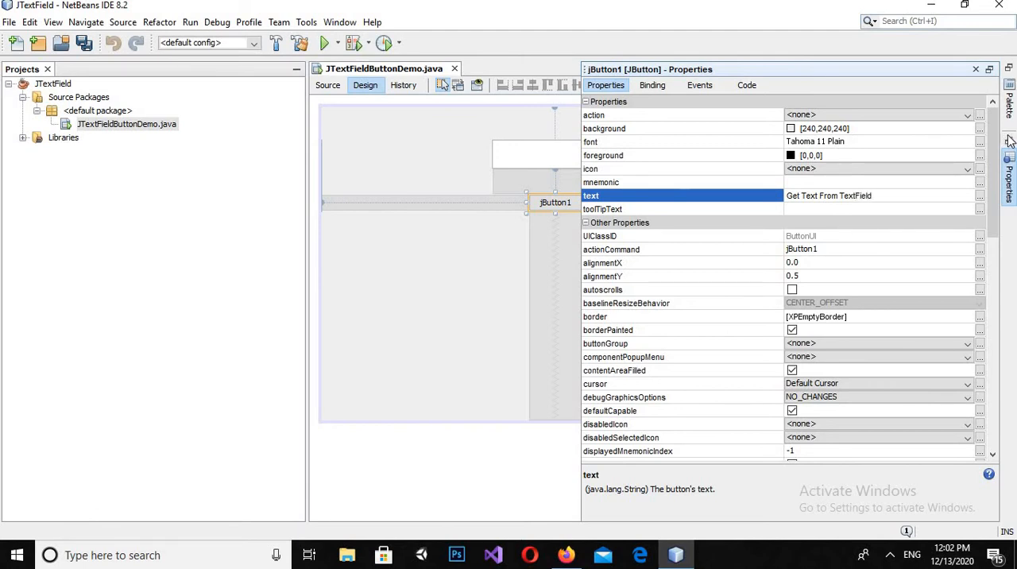
pyautogui.click(975, 69)
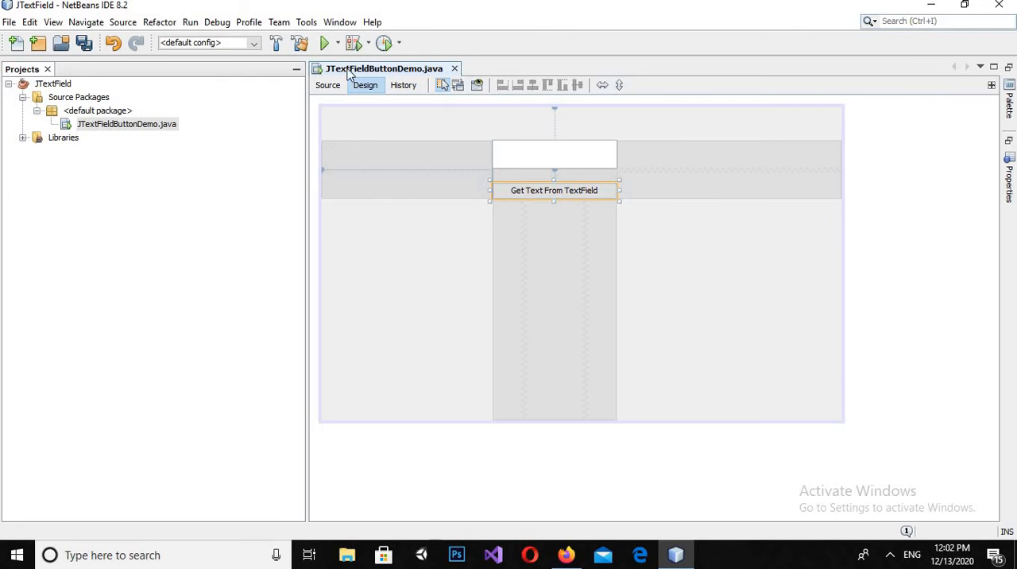
pyautogui.click(324, 42)
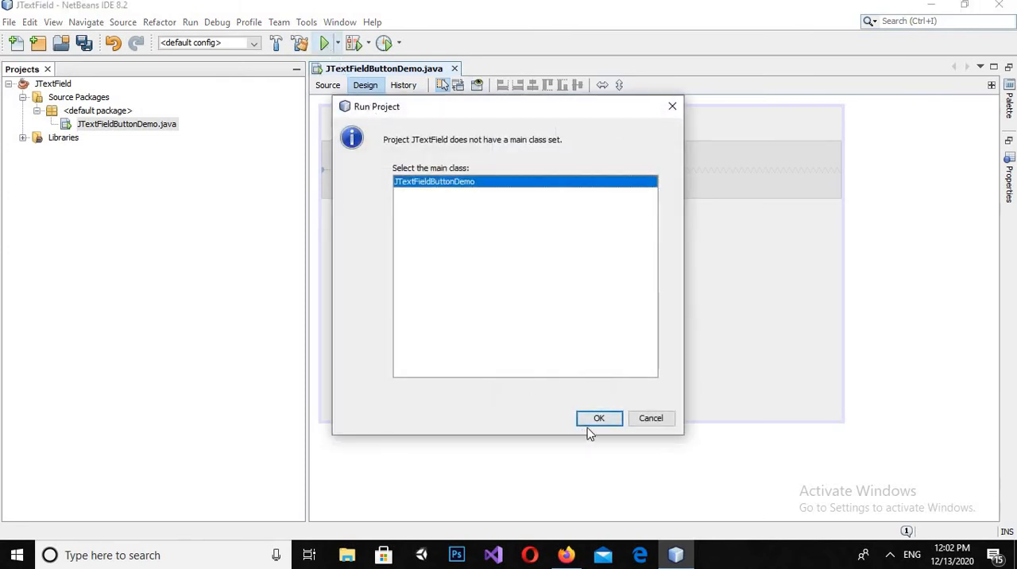
pyautogui.click(598, 418)
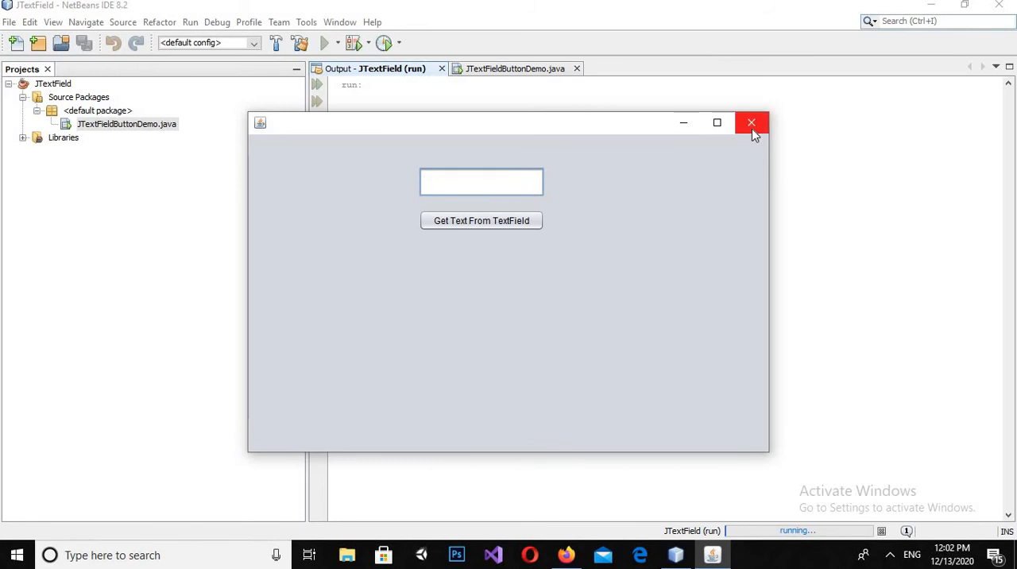
pyautogui.click(751, 123)
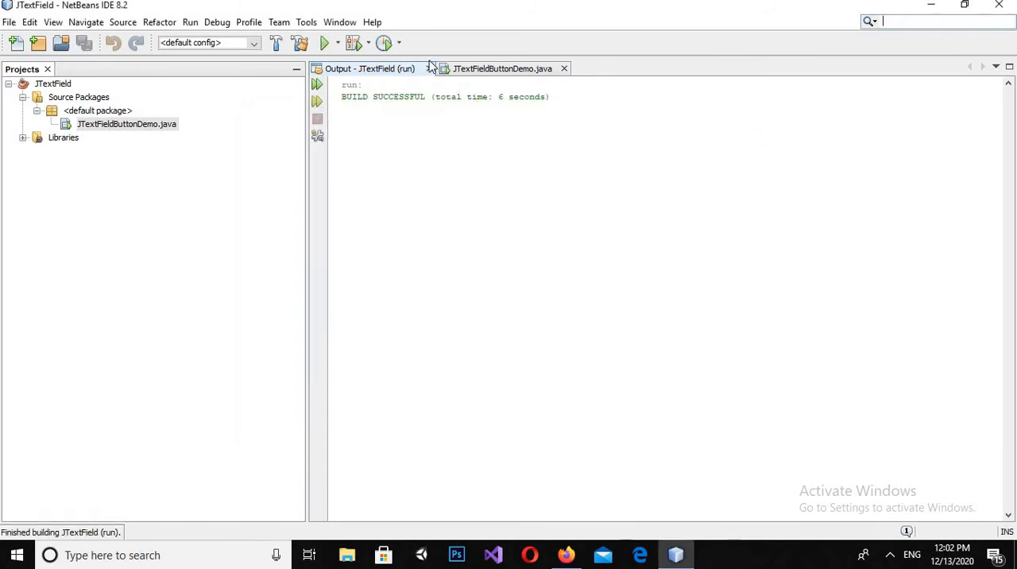
pyautogui.click(502, 68)
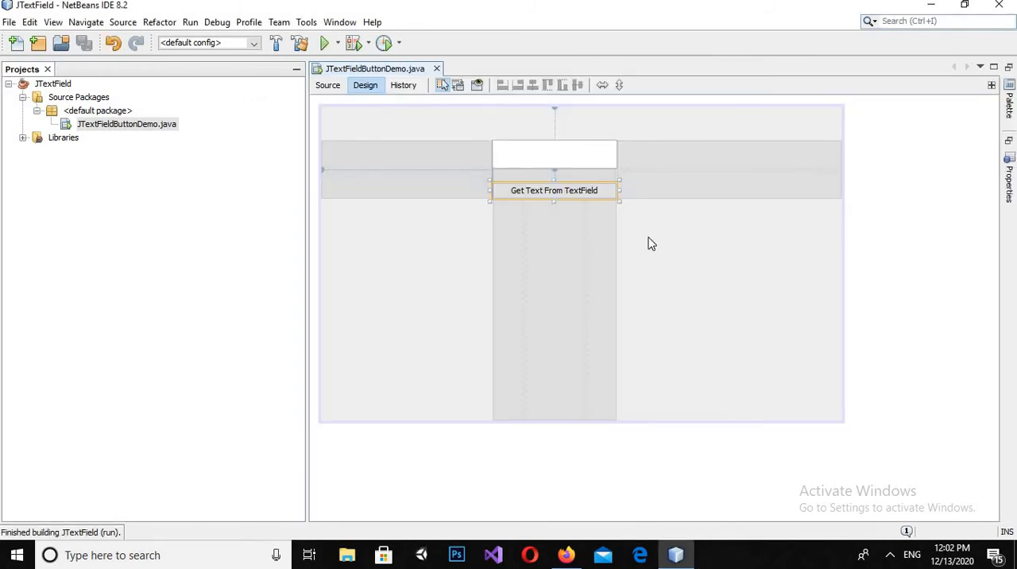
# Step: Open jButton1ActionPerformed in Source view and select its TODO comment
pyautogui.click(327, 85)
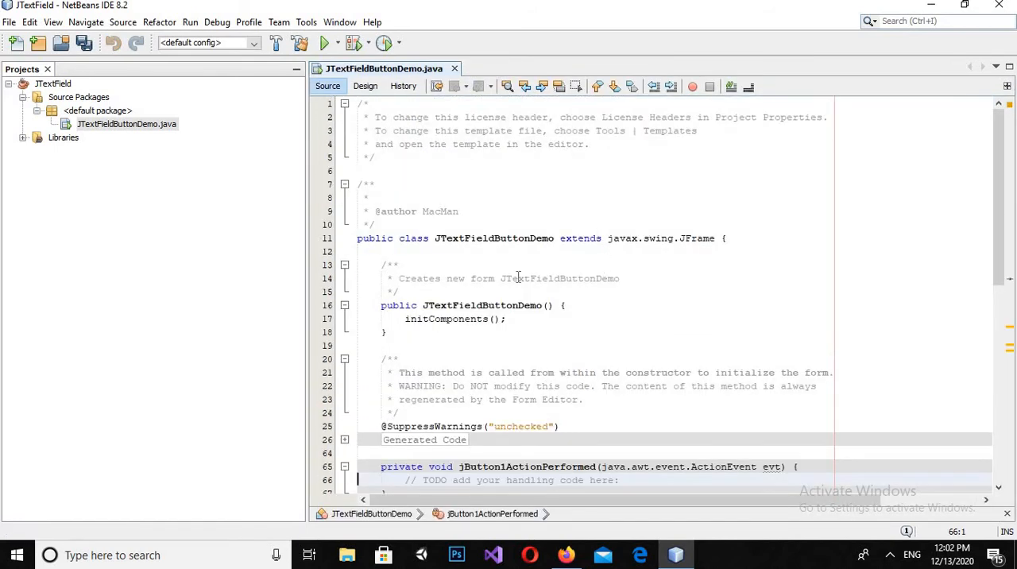
pyautogui.scroll(-3)
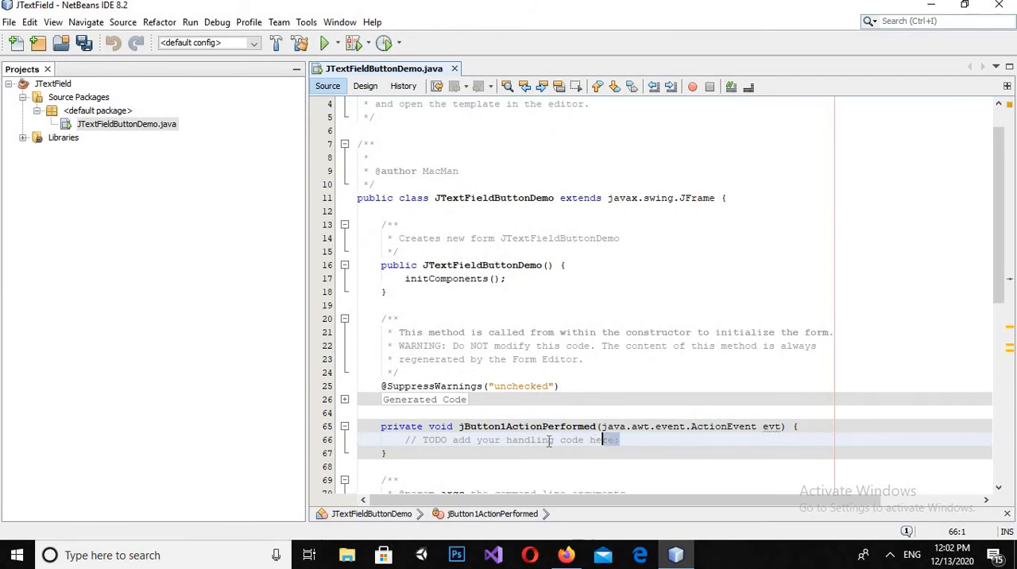
pyautogui.tripleClick(508, 440)
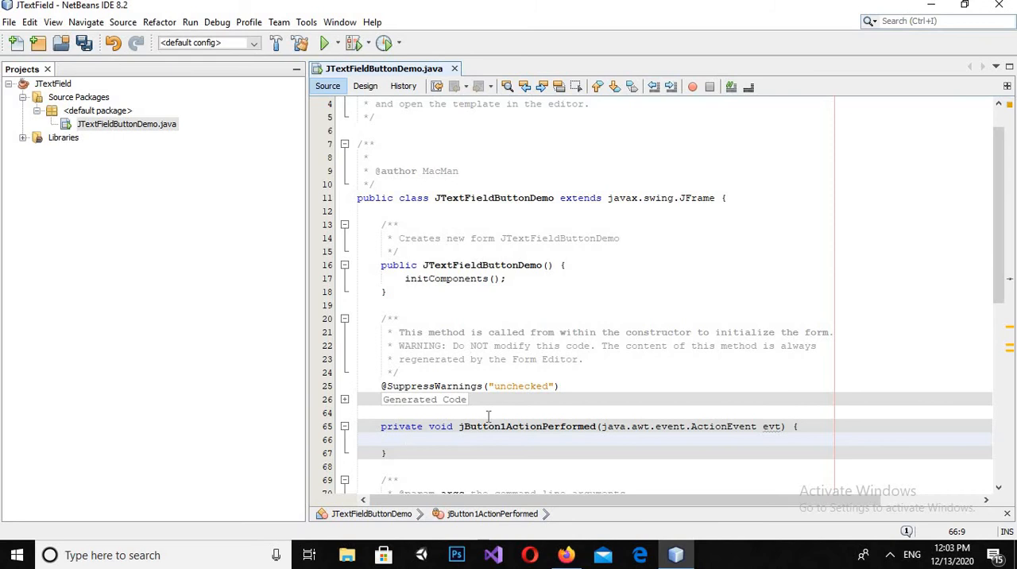
# Step: Replace the comment with JOptionPane.showMessageDialog(rootPane, jTextField1.getText().toString());
pyautogui.write('JOp')
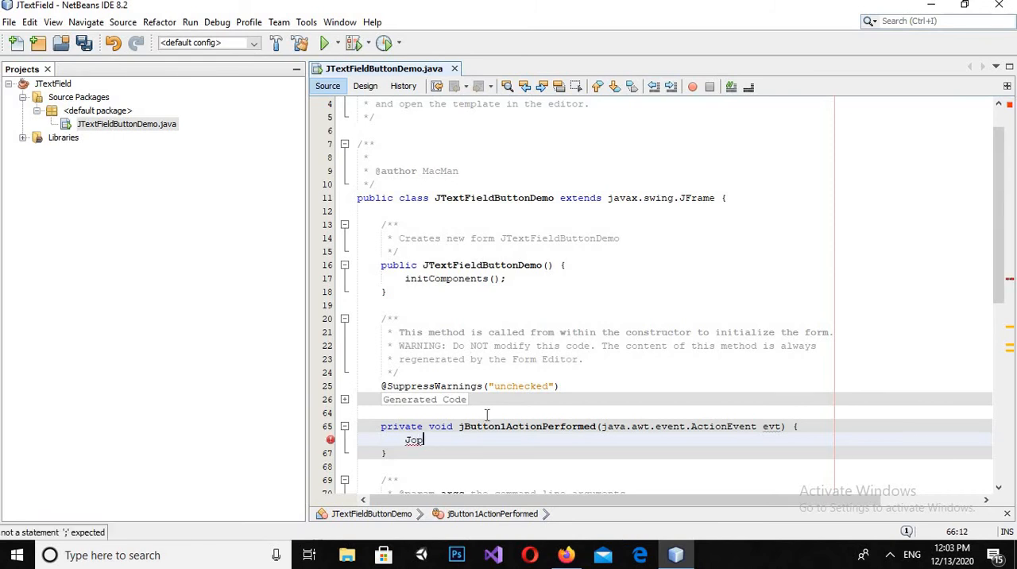
pyautogui.write('JOp')
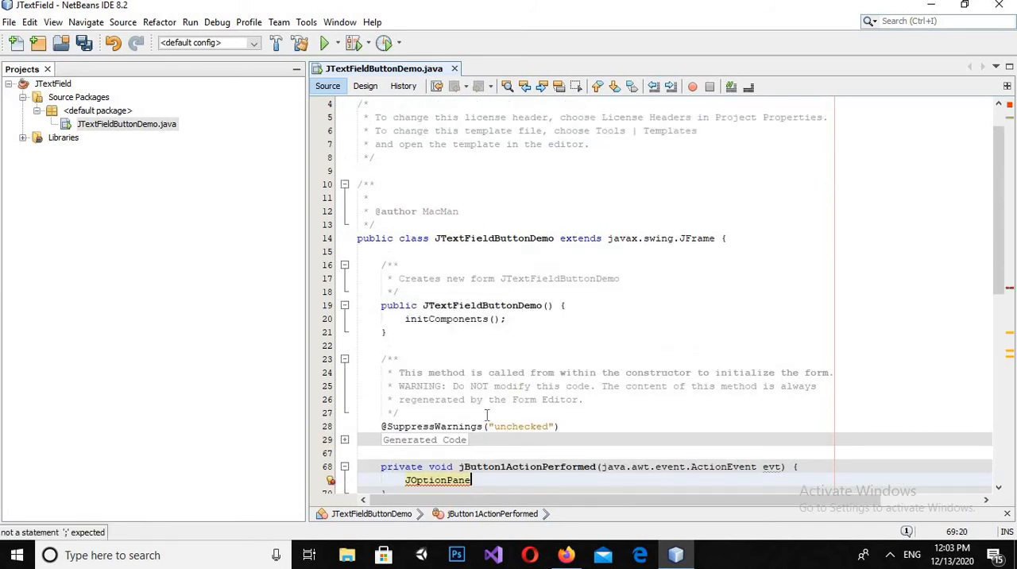
pyautogui.write('.showMessageDialog(rootPane, evt);')
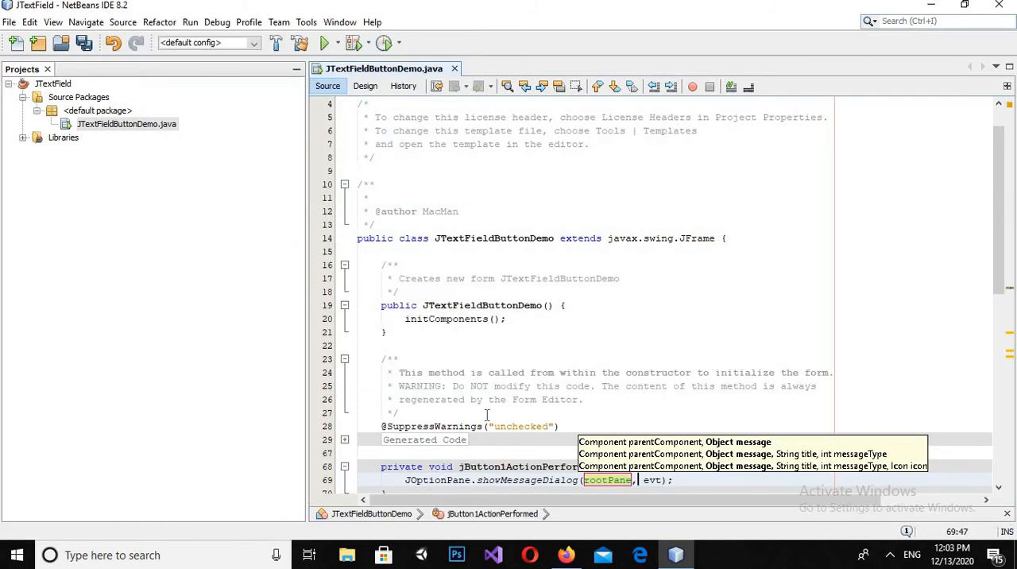
pyautogui.write('e')
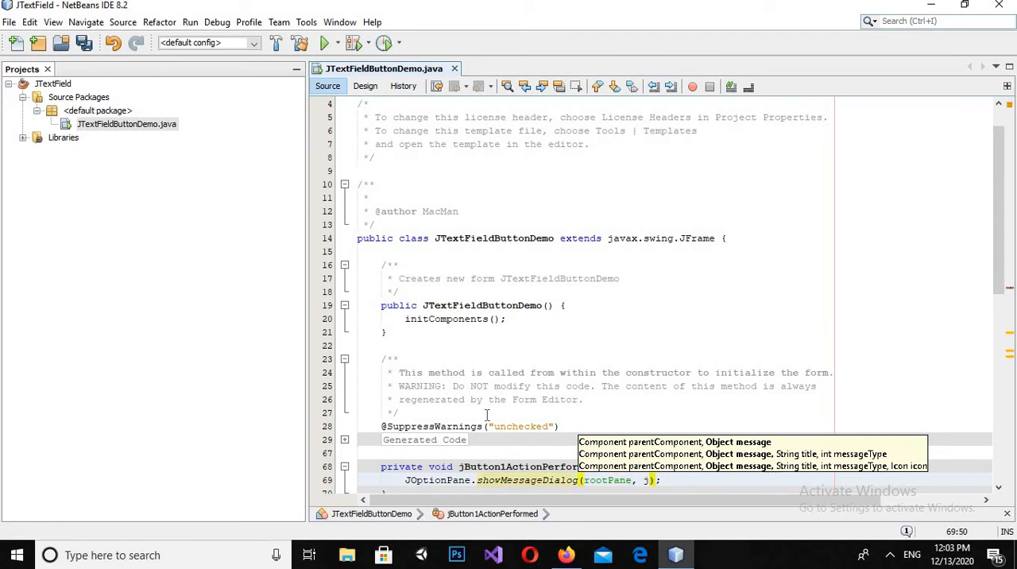
pyautogui.write('TextField1')
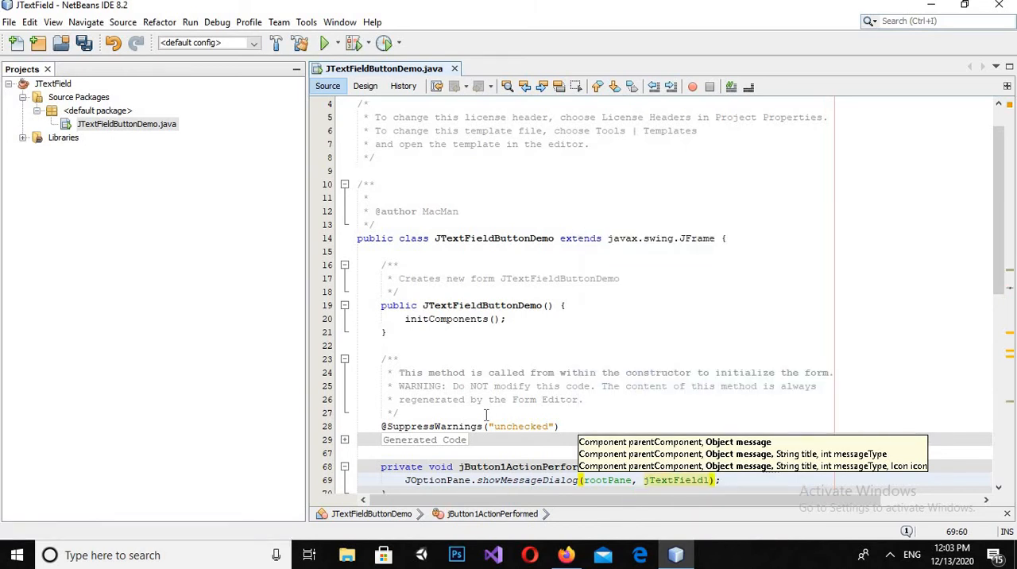
pyautogui.write('.getText(')
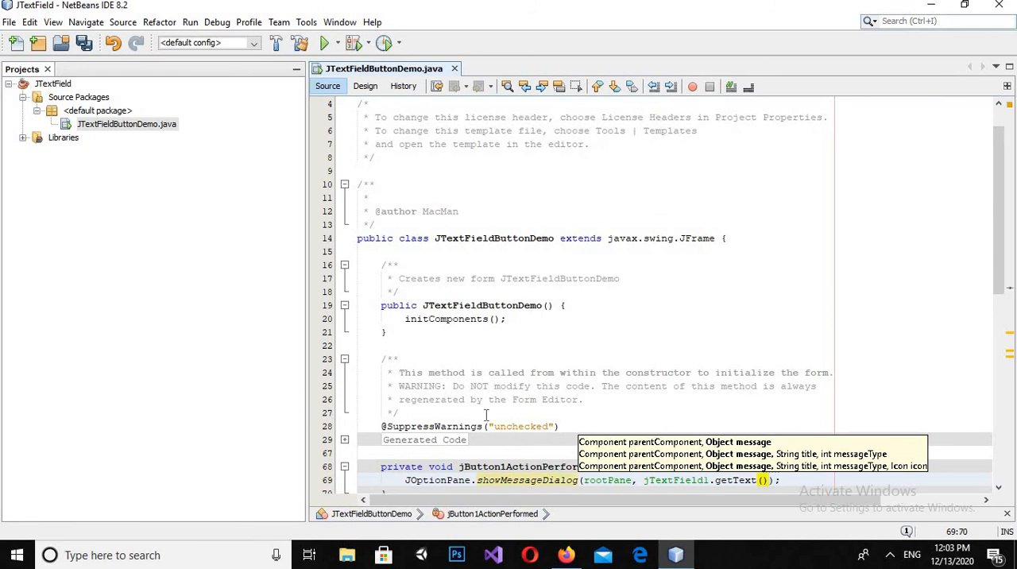
pyautogui.write('.toString(')
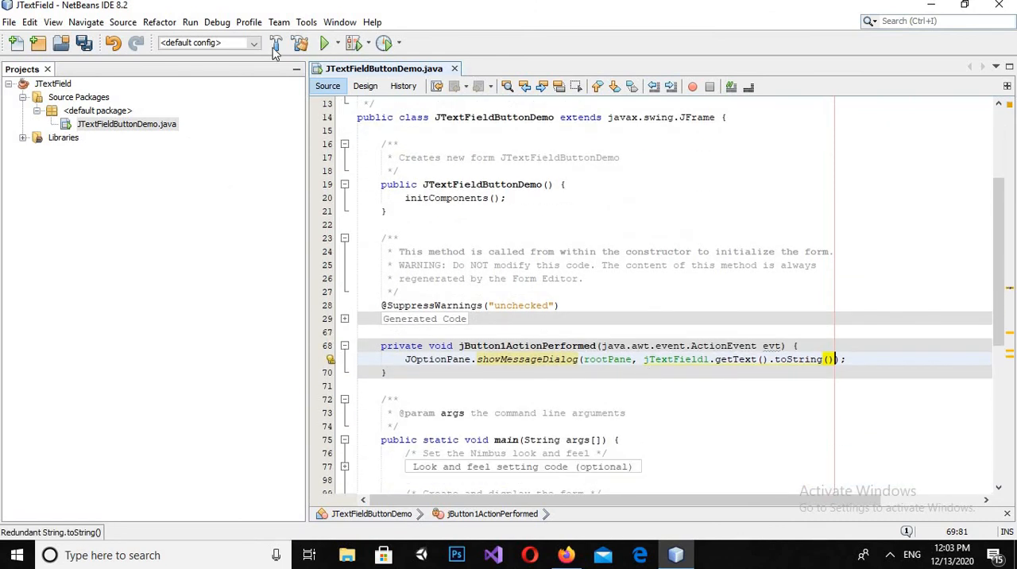
# Step: Run the project and enter 'My name is Mudassir' in the app's text field
pyautogui.click(323, 43)
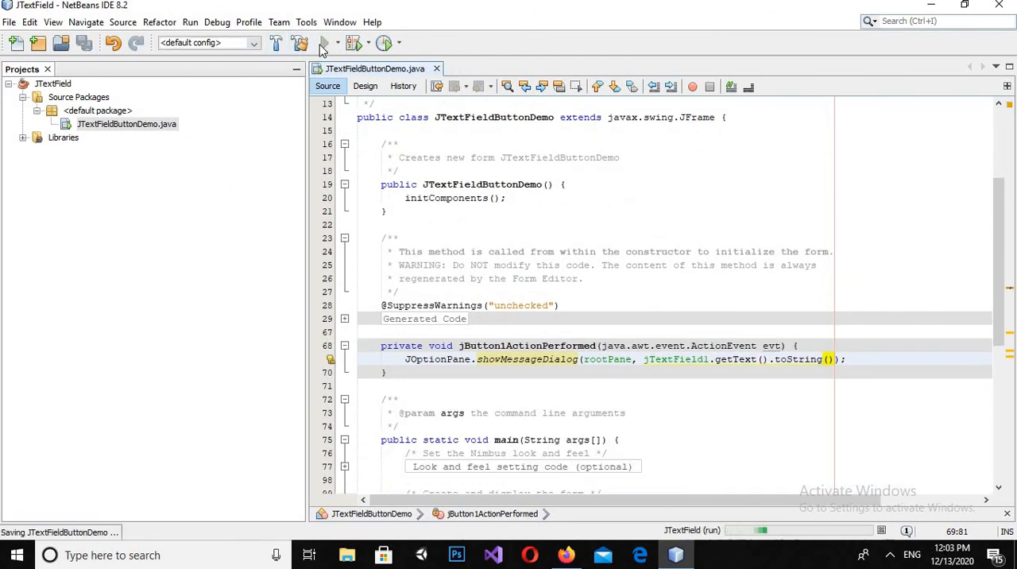
pyautogui.click(324, 43)
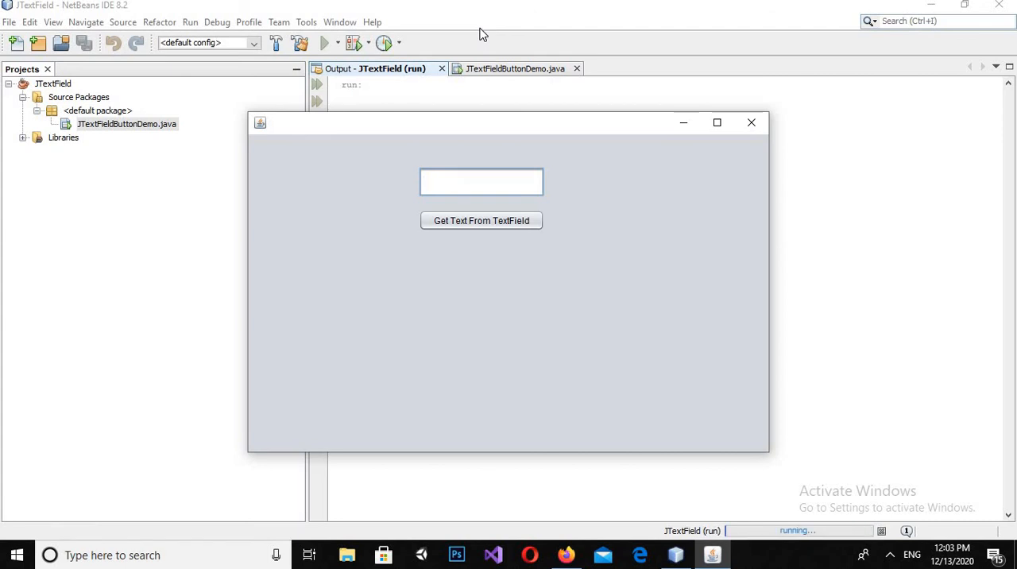
pyautogui.write('My n')
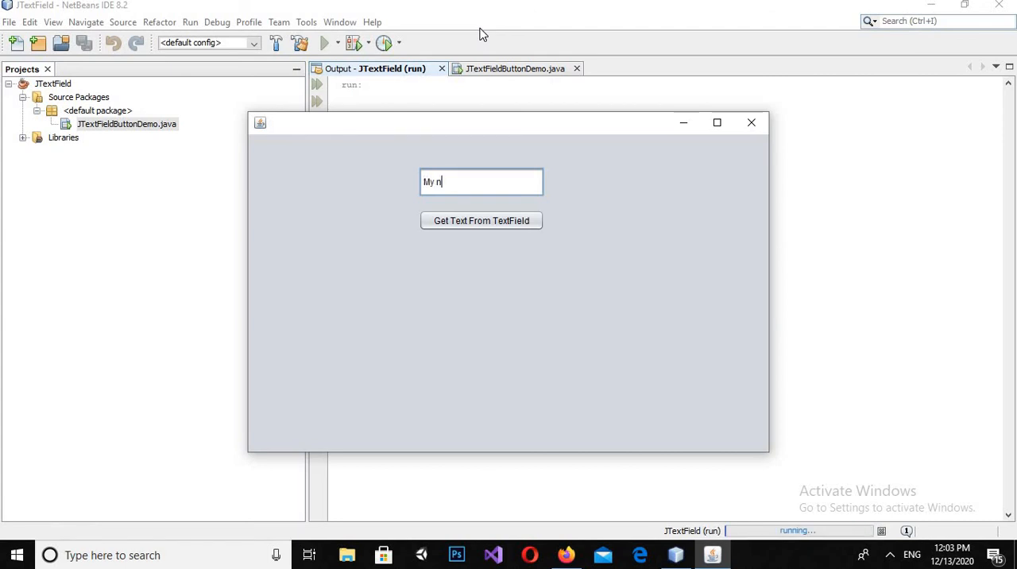
pyautogui.write('ame is')
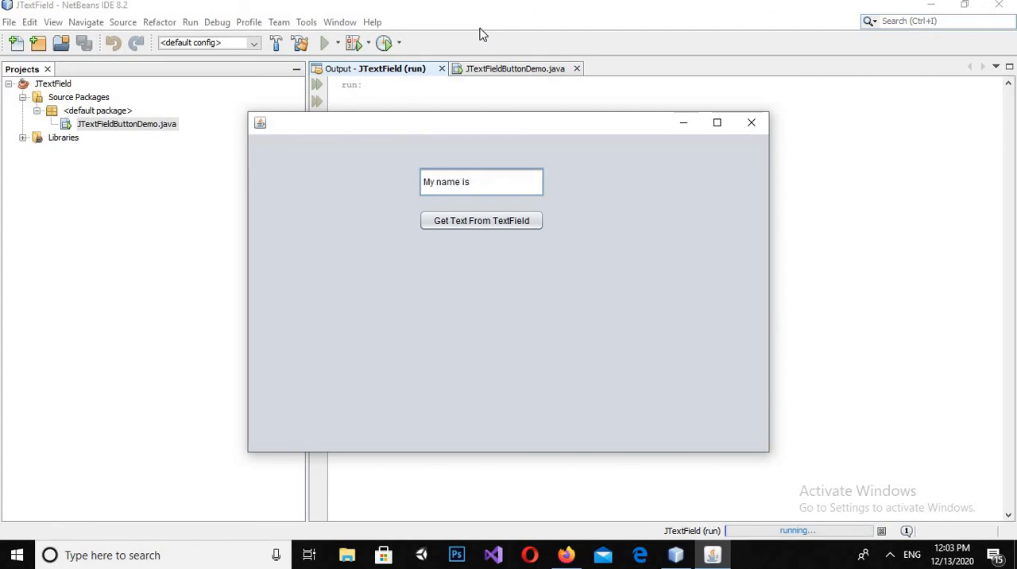
pyautogui.write('Muda')
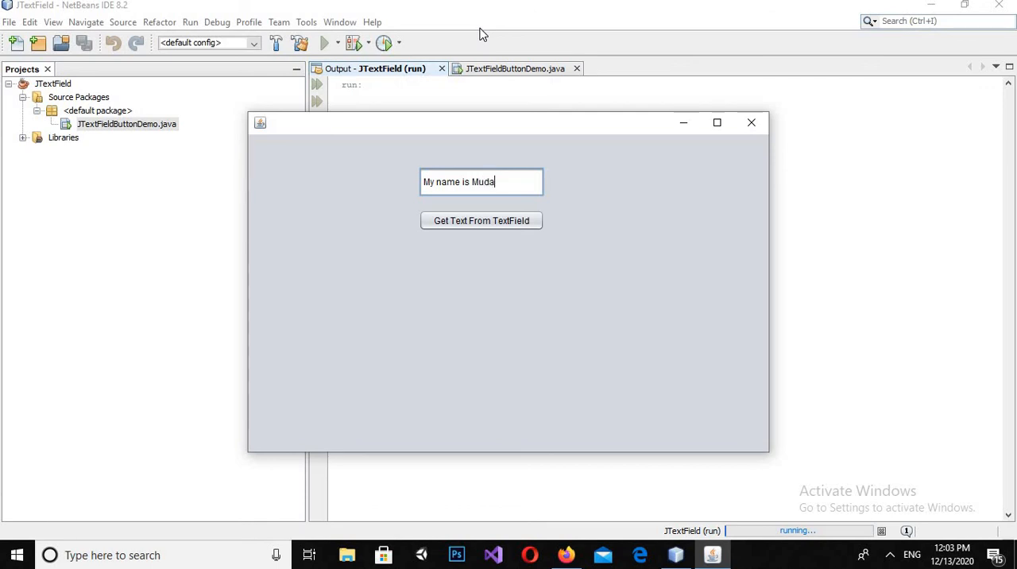
pyautogui.write('ssir')
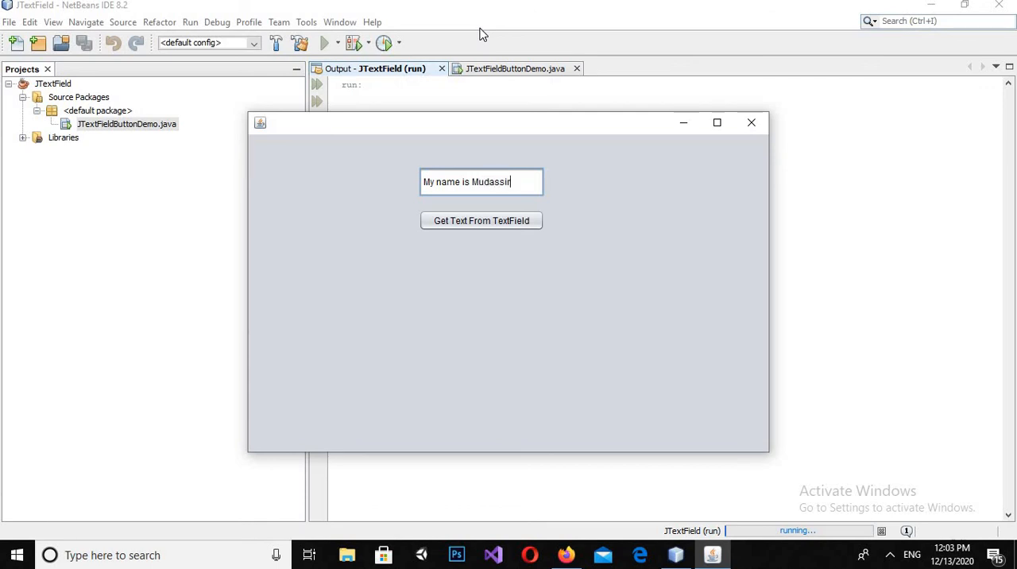
pyautogui.moveTo(470, 248)
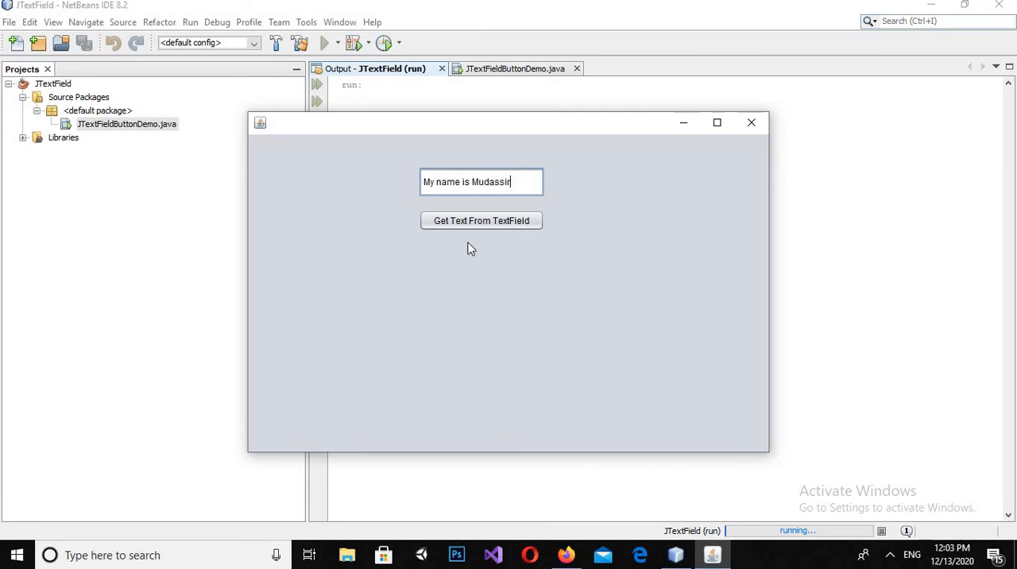
pyautogui.click(481, 220)
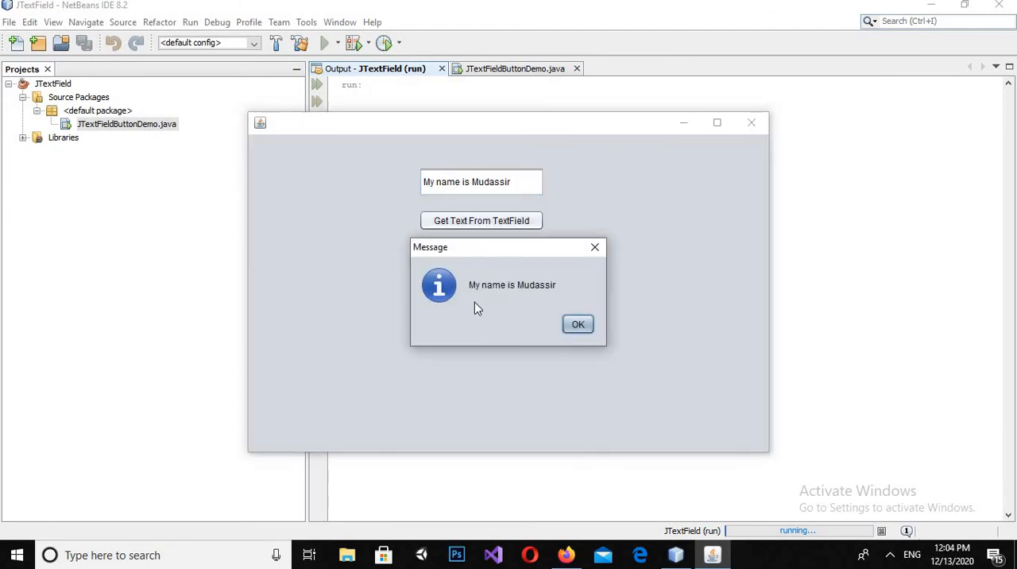
pyautogui.moveTo(510, 308)
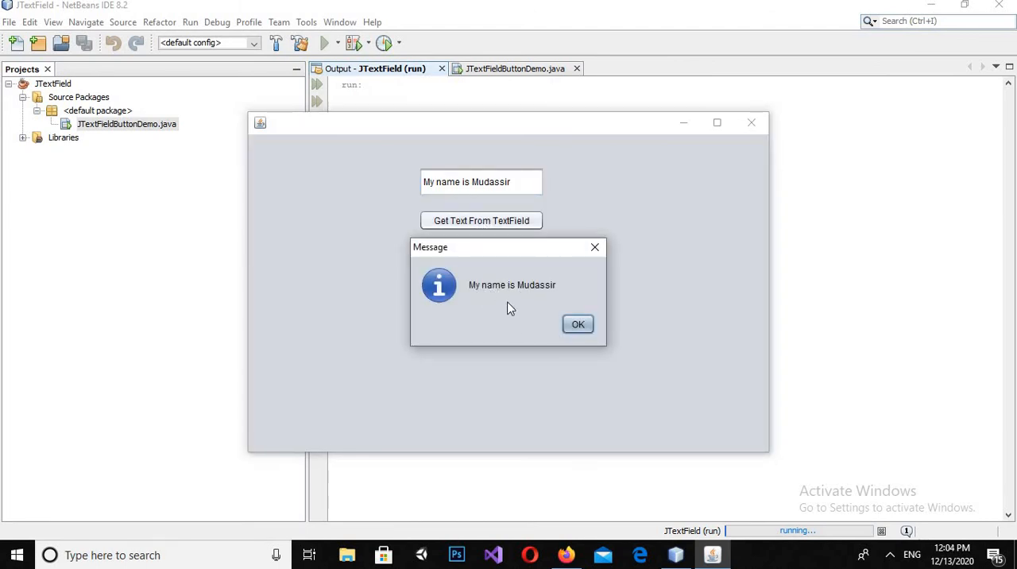
pyautogui.moveTo(531, 306)
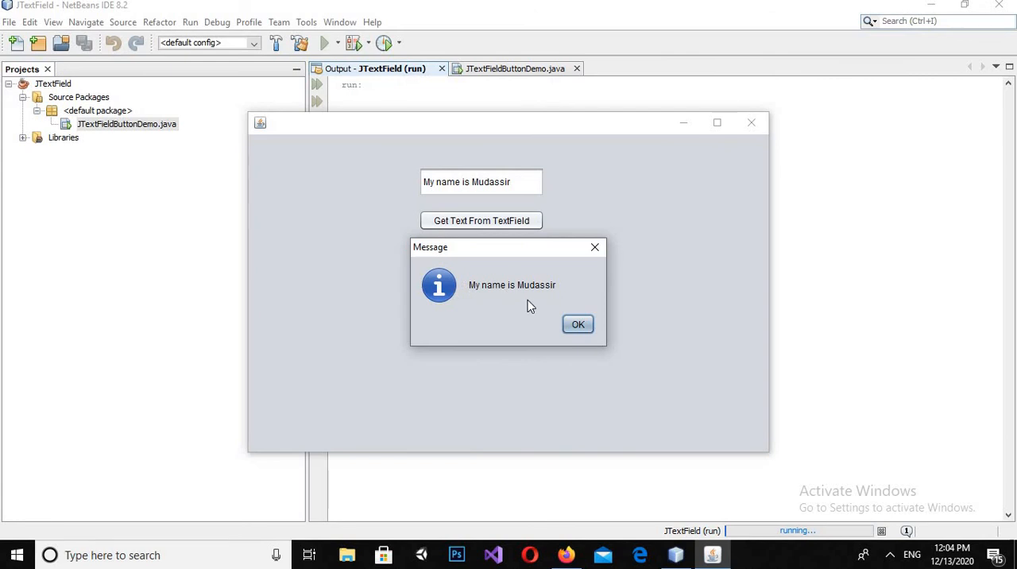
pyautogui.moveTo(548, 316)
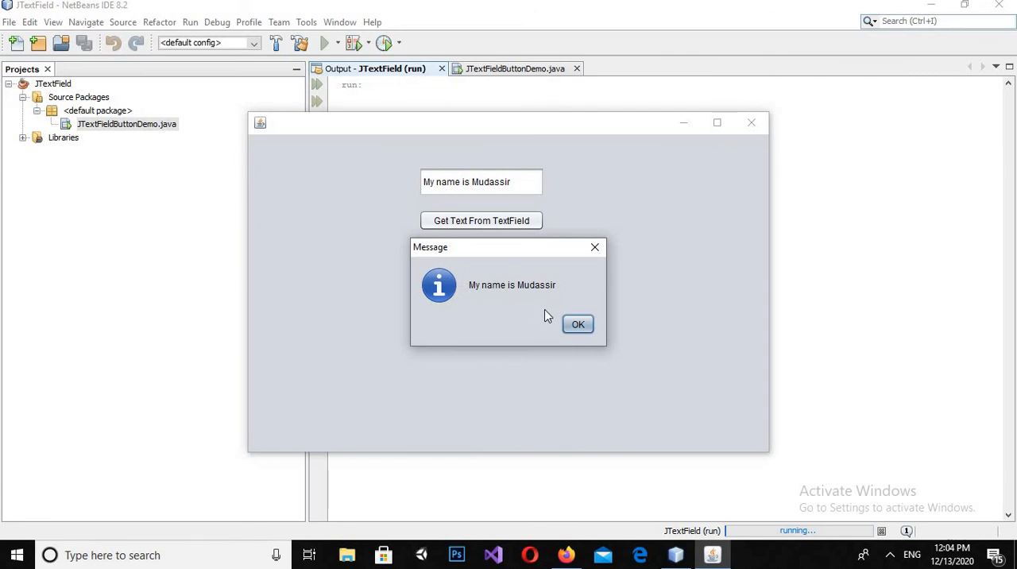
pyautogui.click(577, 324)
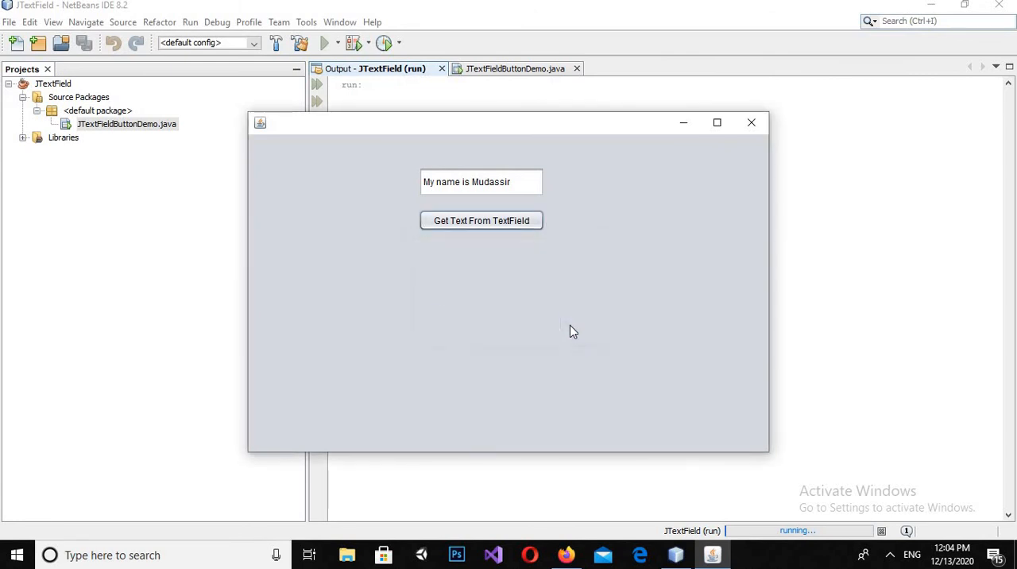
pyautogui.click(481, 220)
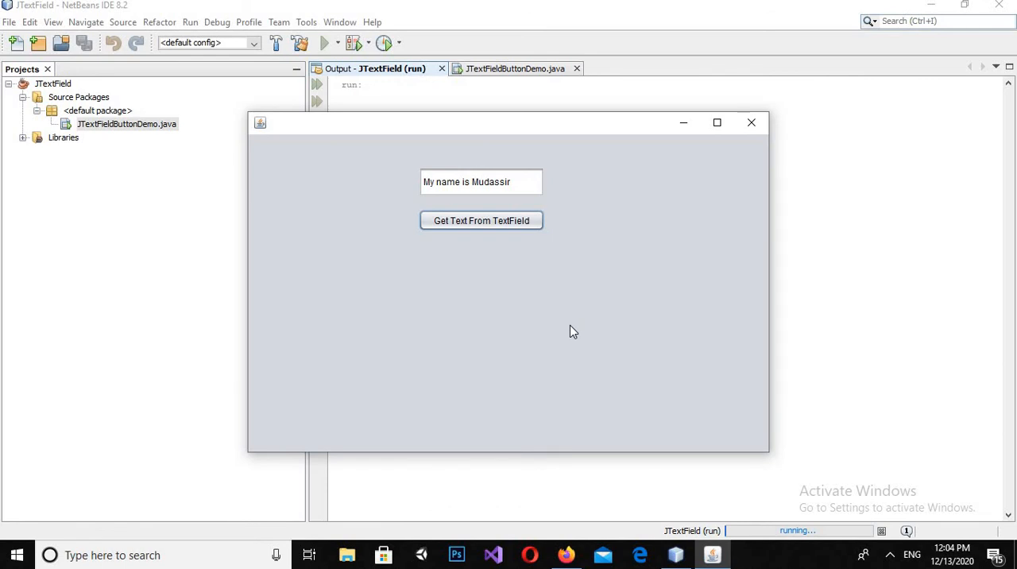